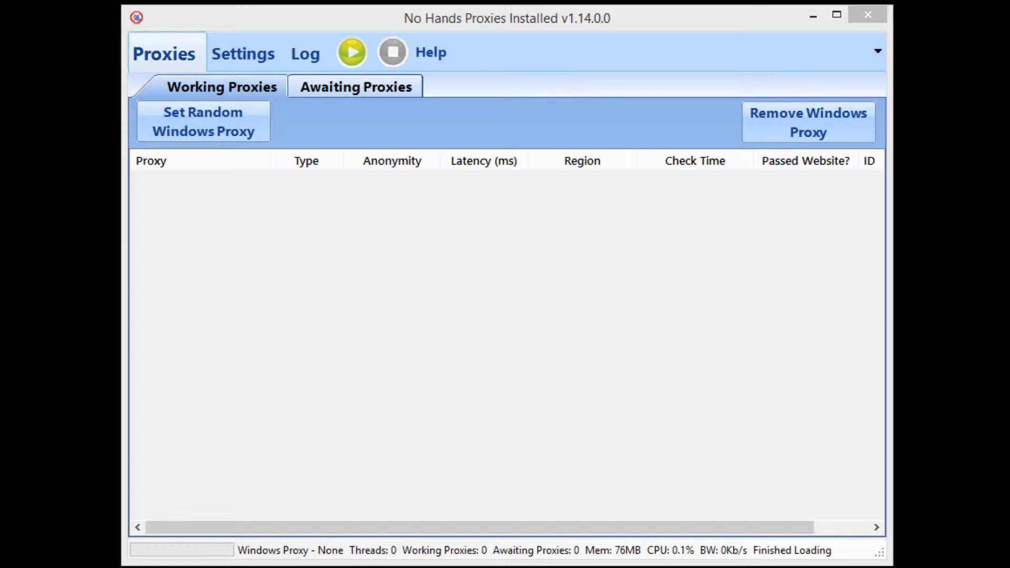
pyautogui.moveTo(489, 58)
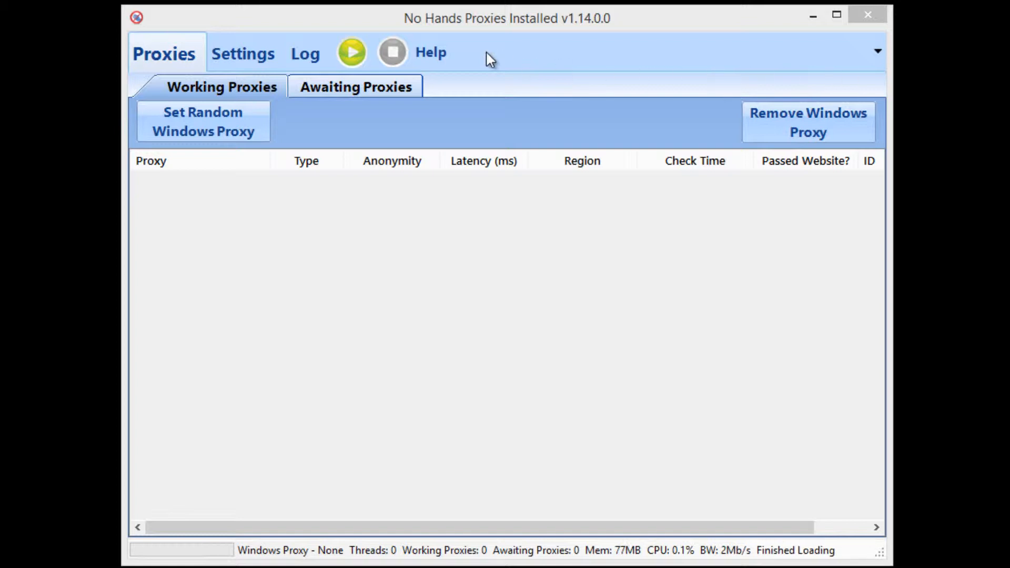
pyautogui.moveTo(546, 90)
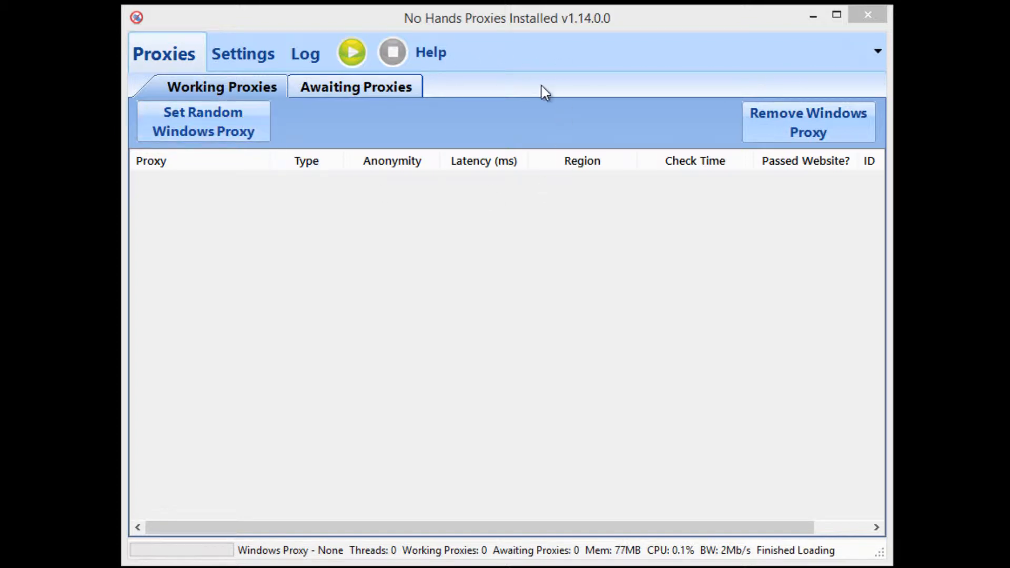
pyautogui.moveTo(655, 188)
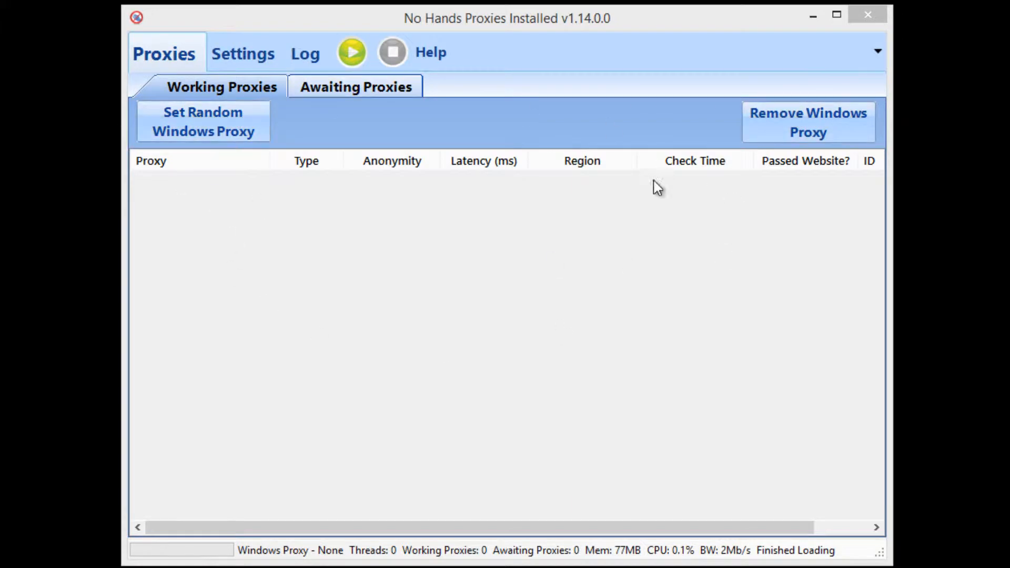
# Show the Settings page with presets for popular software
pyautogui.click(243, 52)
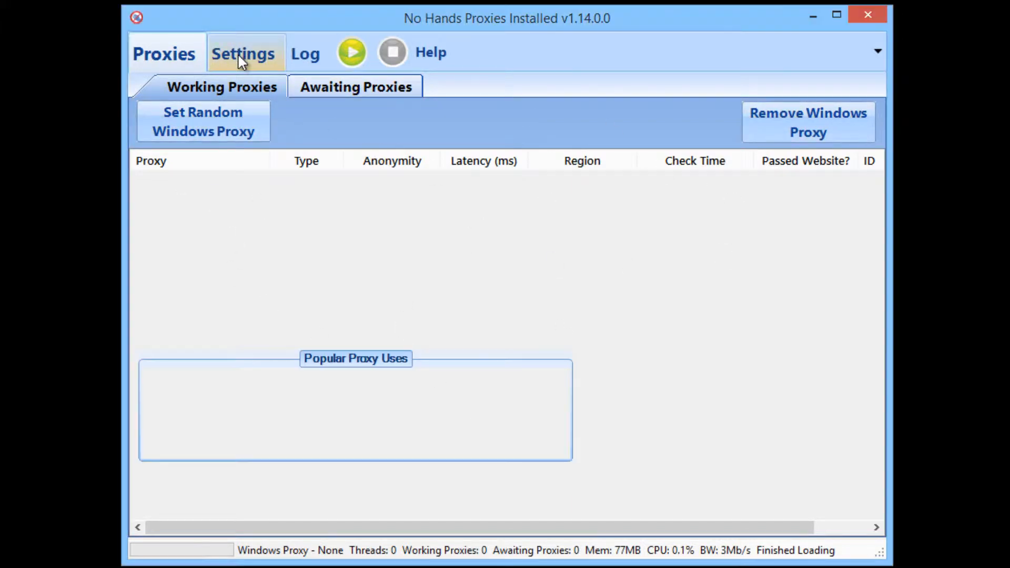
pyautogui.click(243, 53)
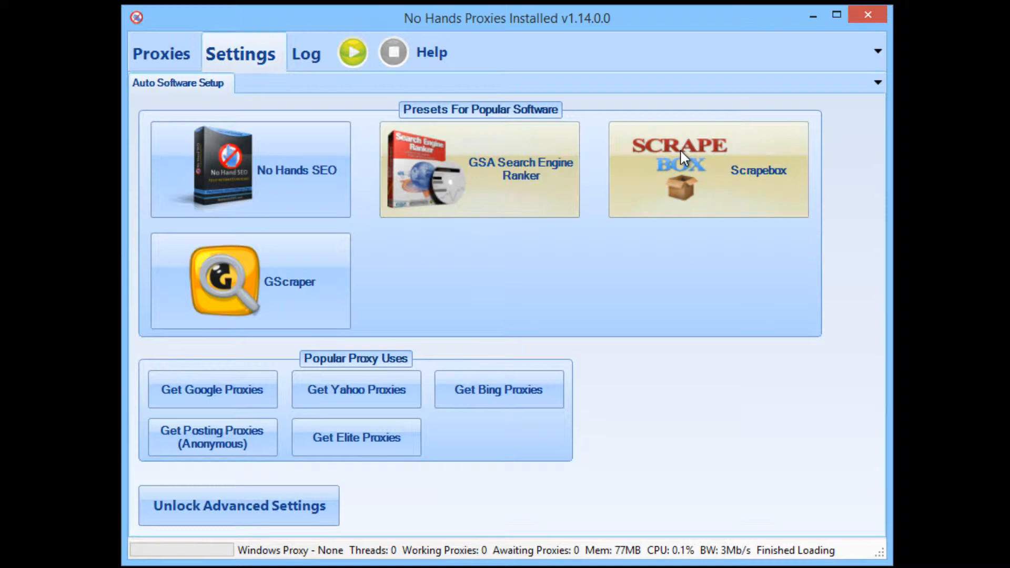
pyautogui.moveTo(230, 155)
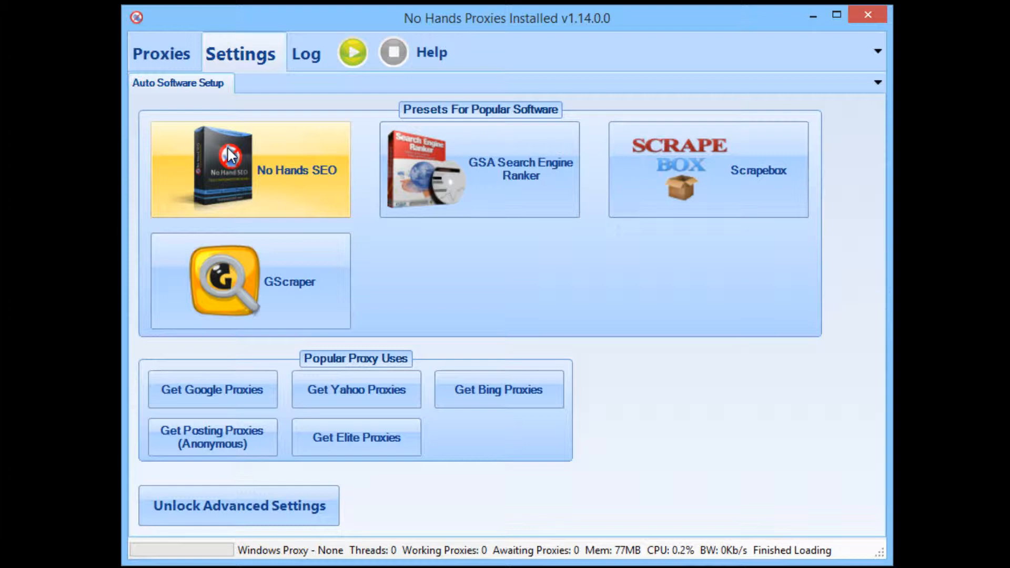
pyautogui.moveTo(245, 157)
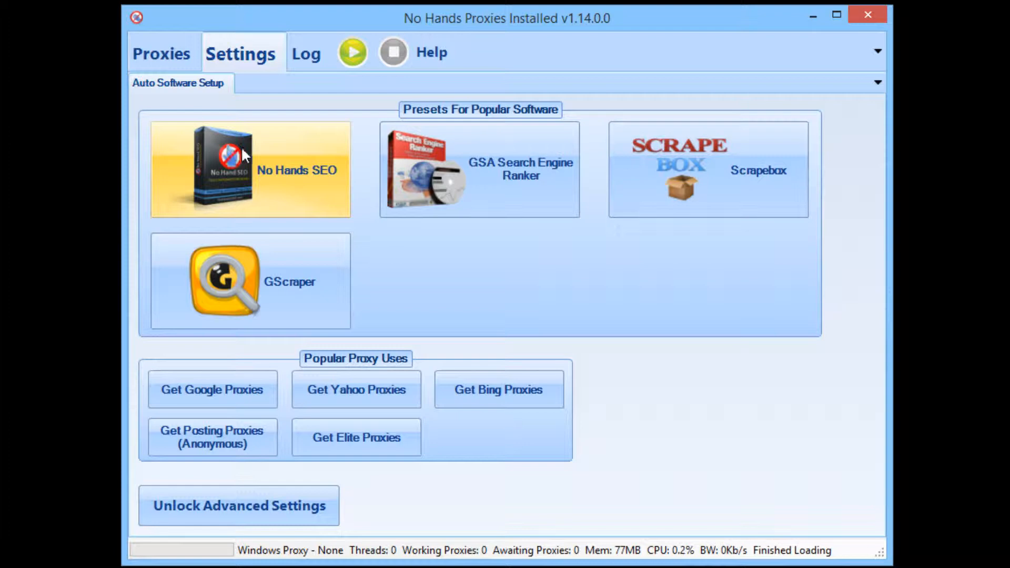
pyautogui.moveTo(269, 64)
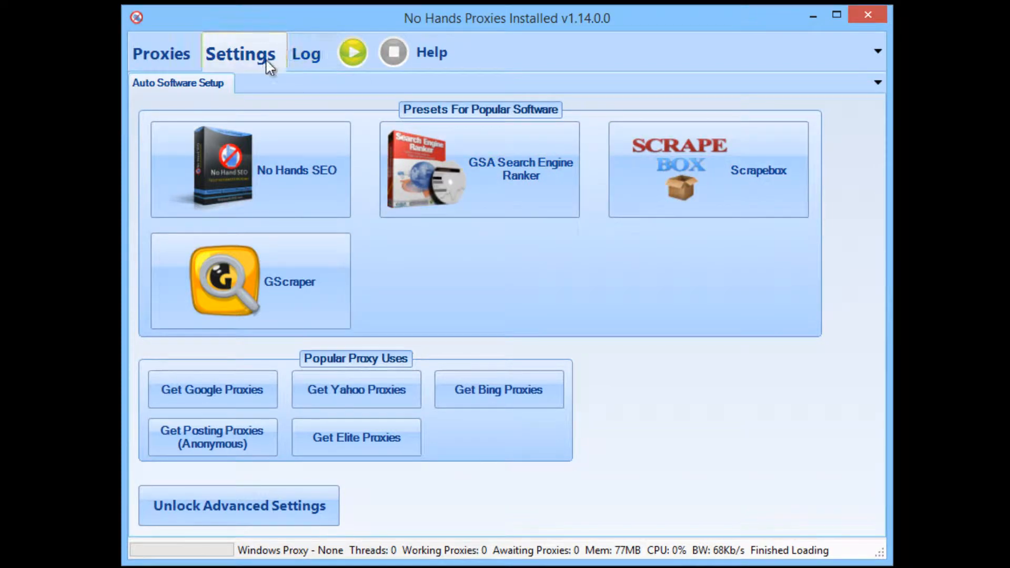
pyautogui.moveTo(495, 179)
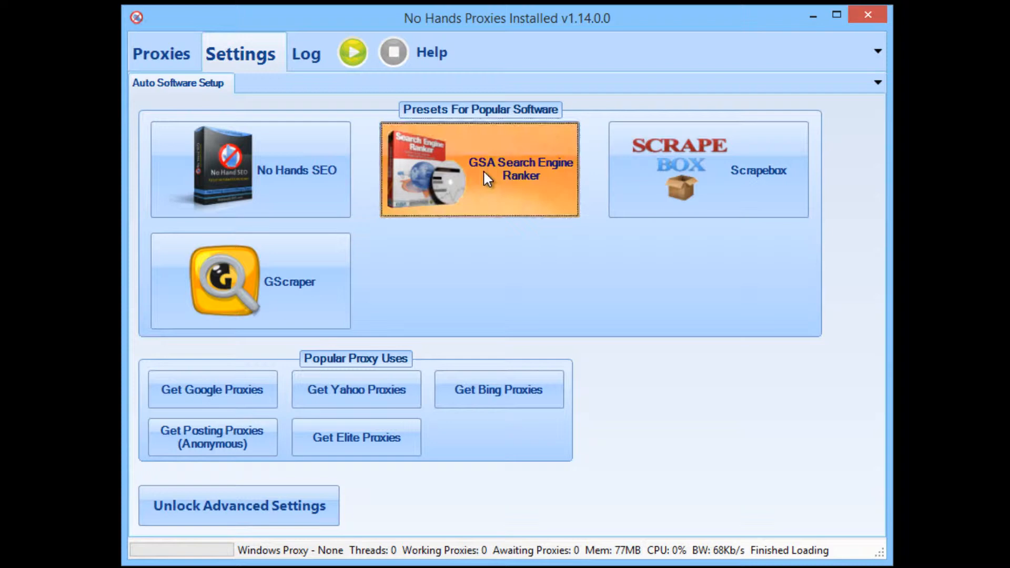
# Apply the GSA Search Engine Ranker preset, outputting Google-proxies.txt and Posting-proxies.txt
pyautogui.click(478, 168)
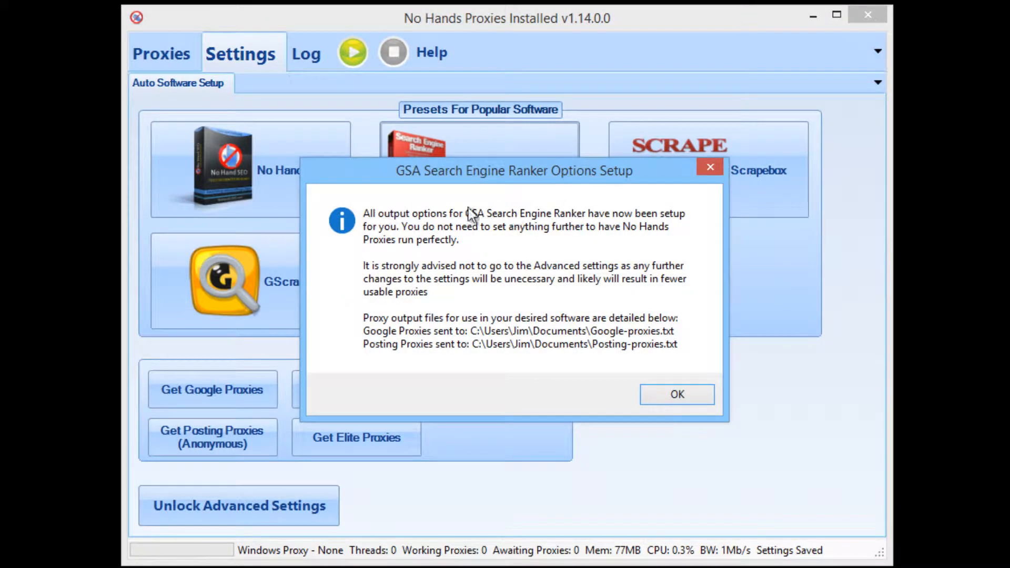
pyautogui.moveTo(438, 215)
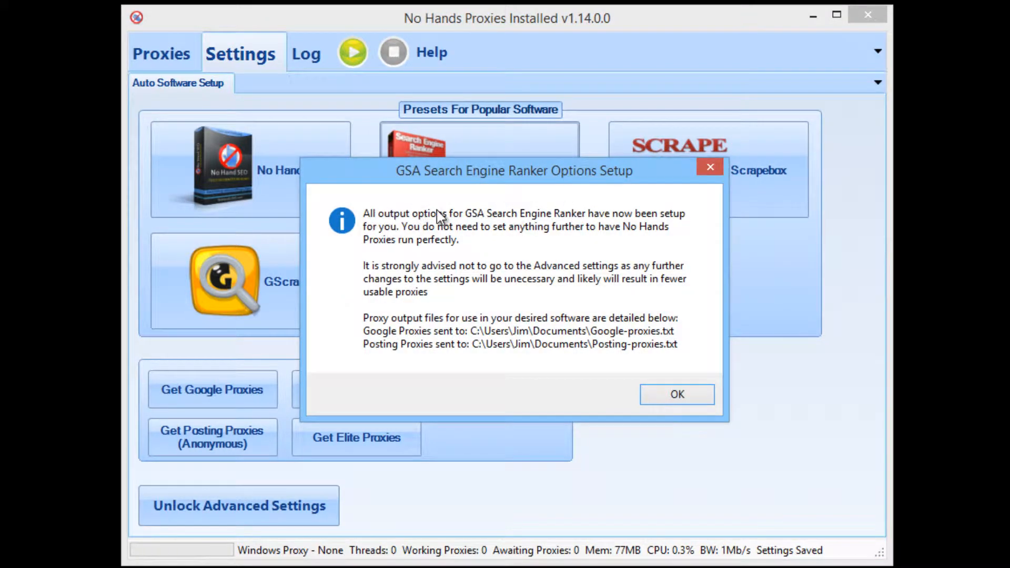
pyautogui.moveTo(499, 312)
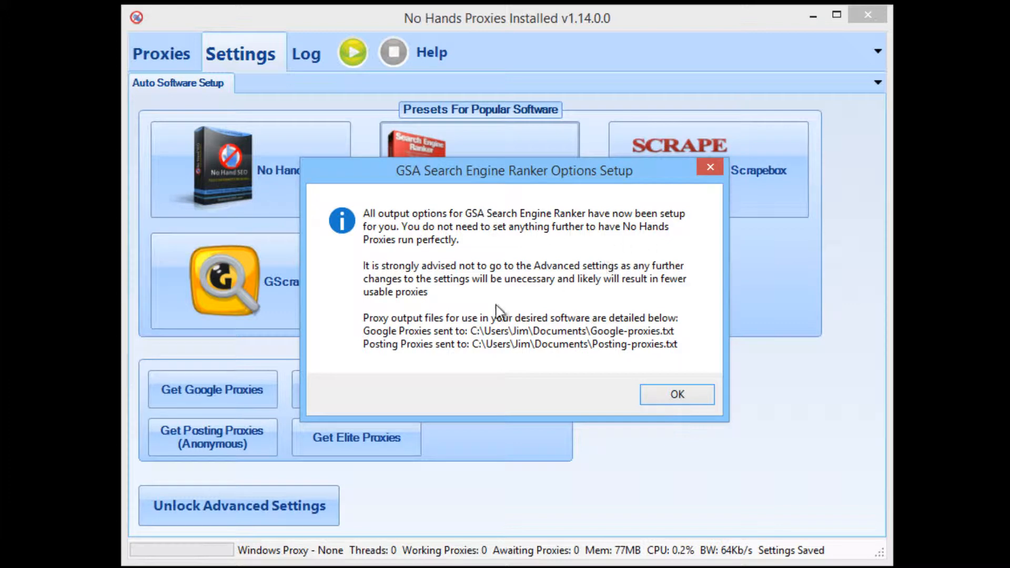
pyautogui.moveTo(461, 301)
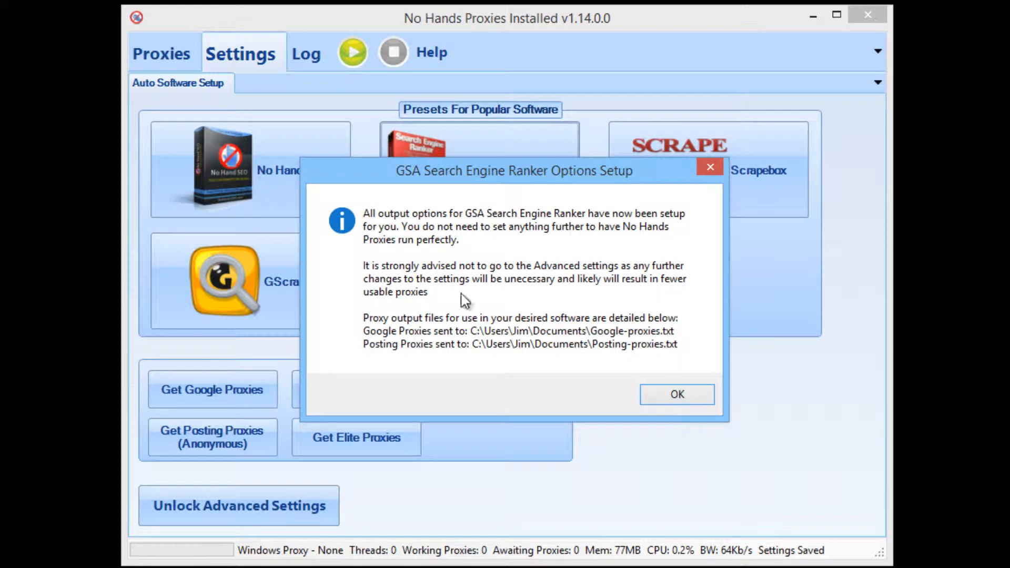
pyautogui.moveTo(419, 302)
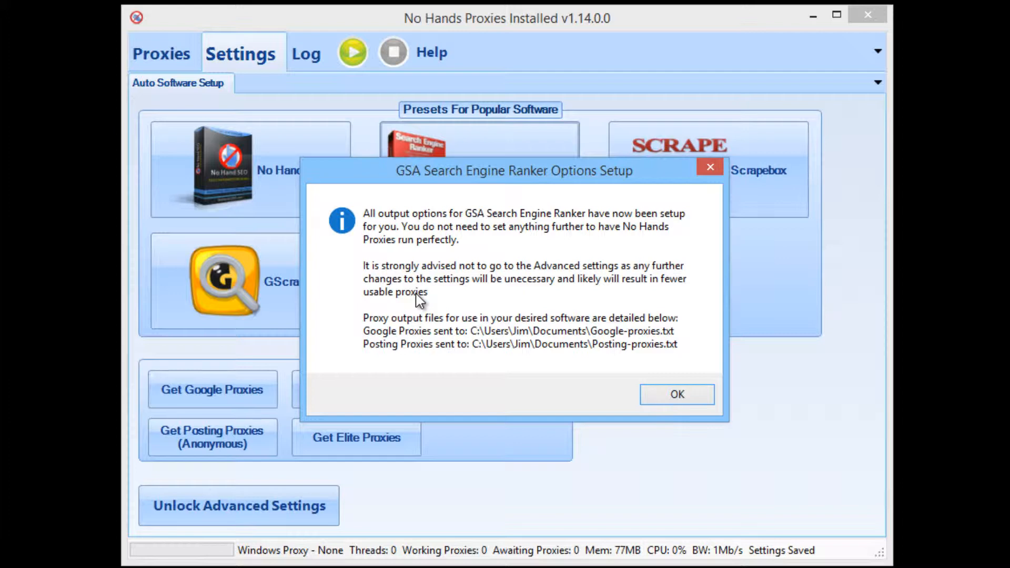
pyautogui.moveTo(438, 303)
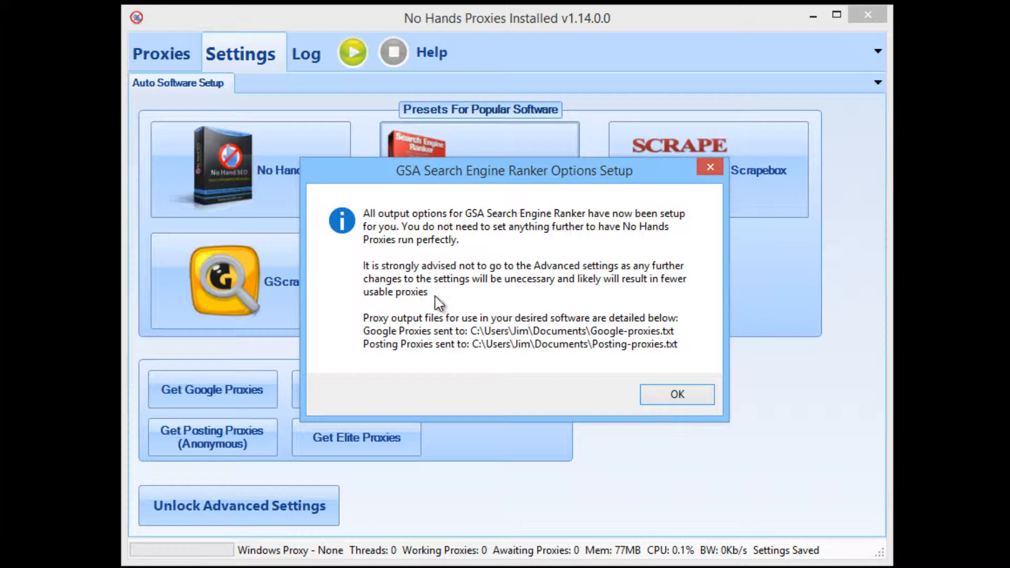
pyautogui.moveTo(430, 340)
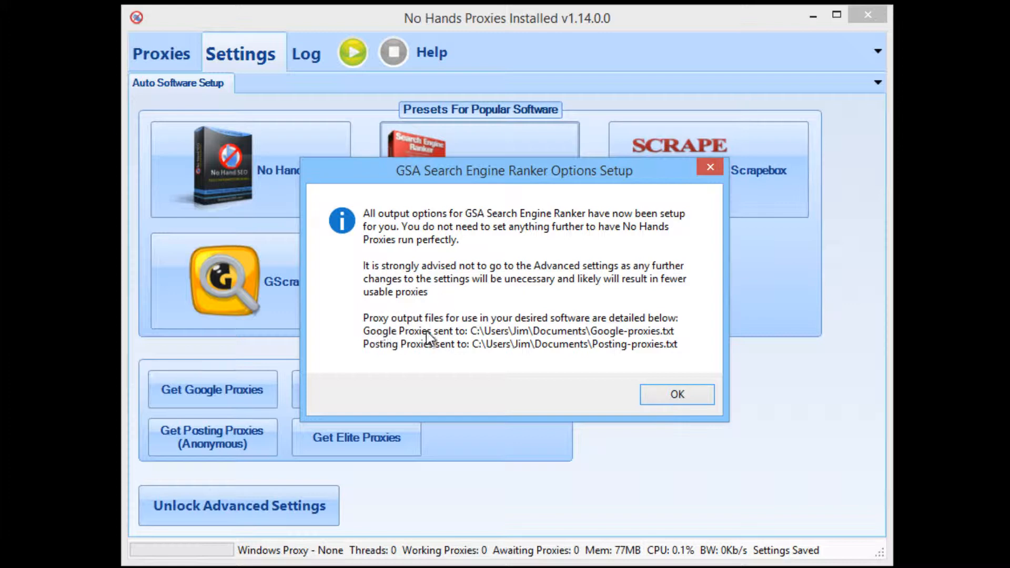
pyautogui.moveTo(529, 338)
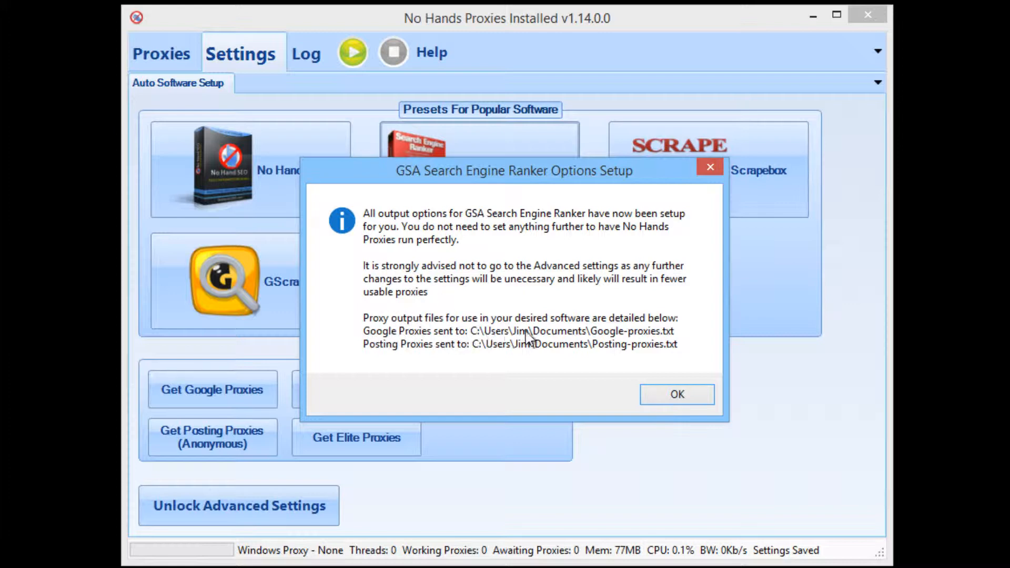
pyautogui.moveTo(536, 353)
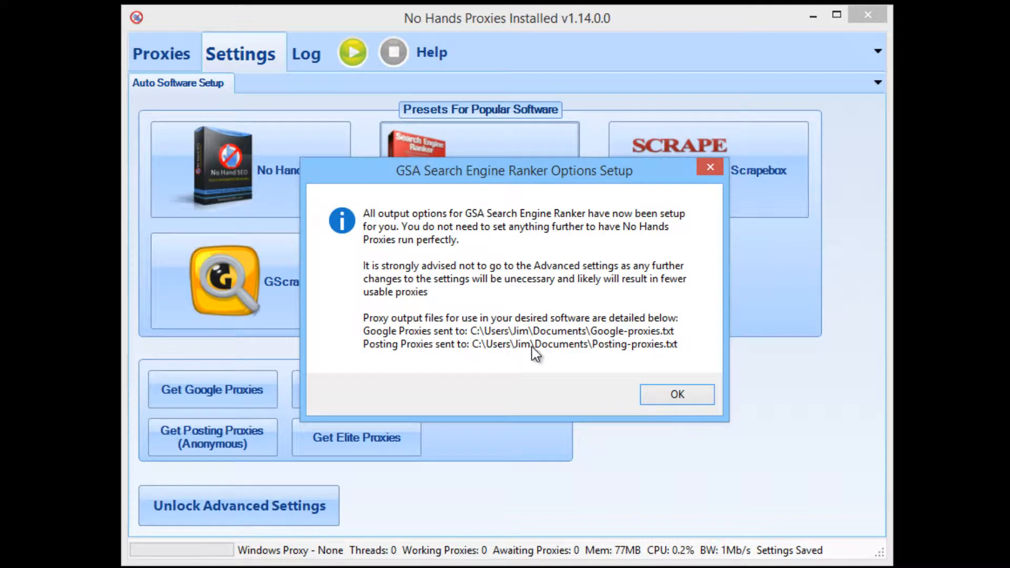
pyautogui.moveTo(428, 354)
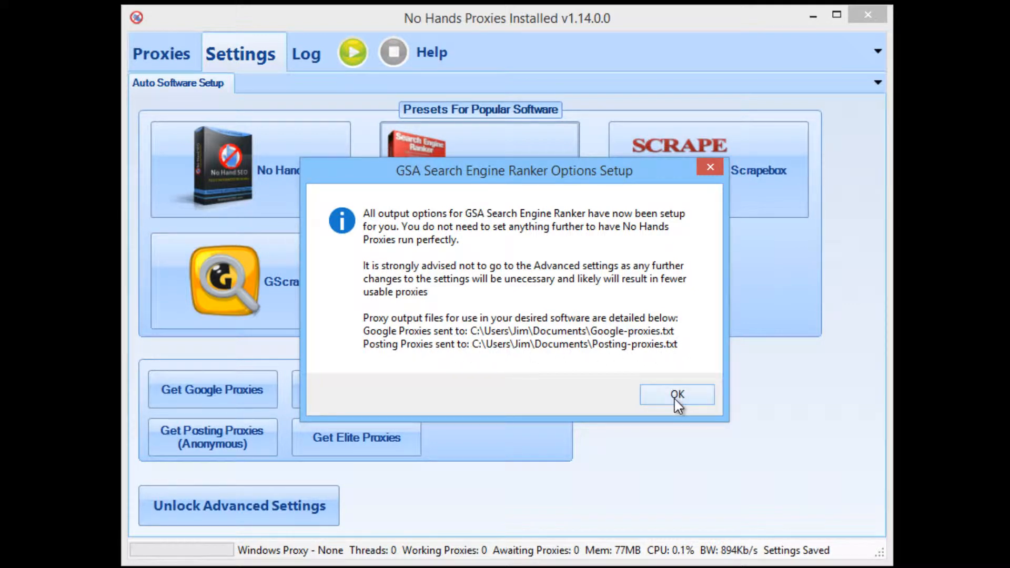
# Dismiss the setup message and show the harvester's work log of scraped proxies
pyautogui.click(677, 395)
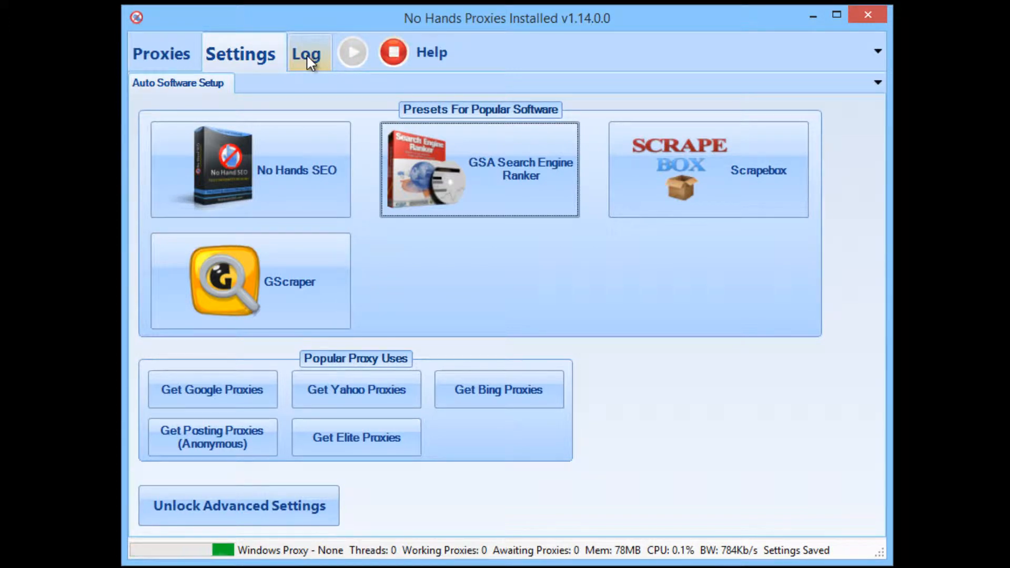
pyautogui.click(306, 53)
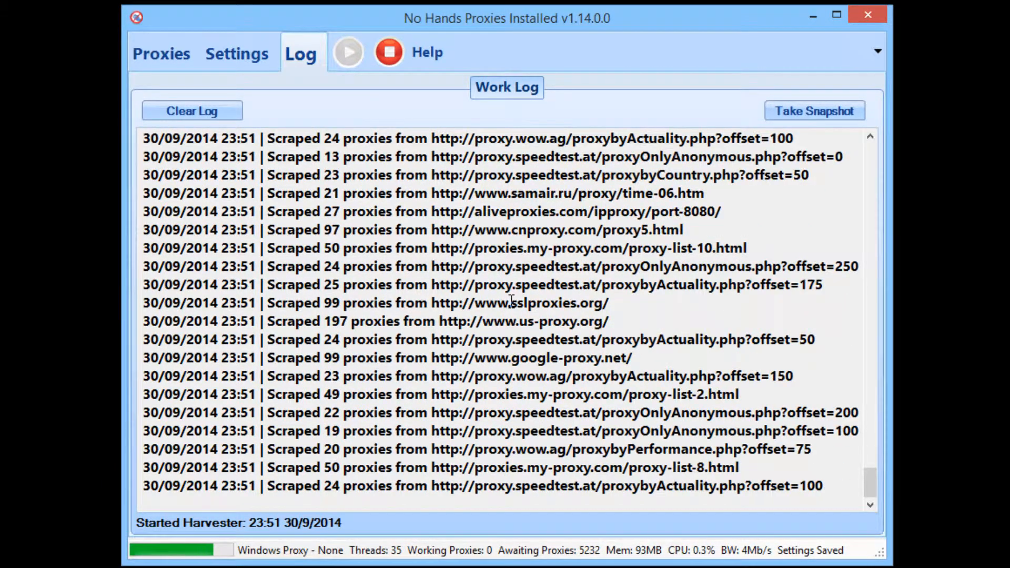
# Bring up GSA SER's Settings on the Submission page, proxies still off
pyautogui.scroll(-3)
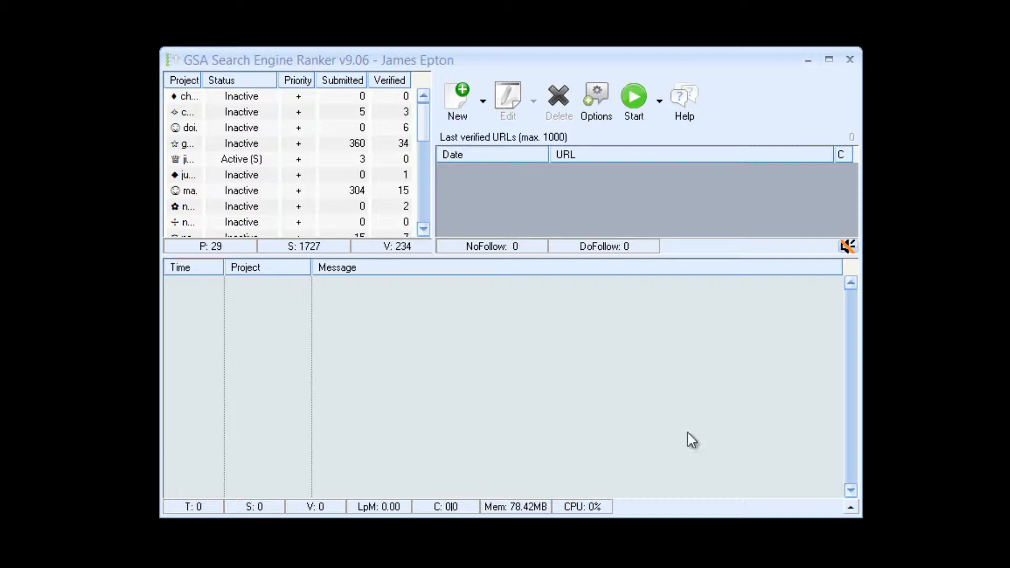
pyautogui.click(596, 100)
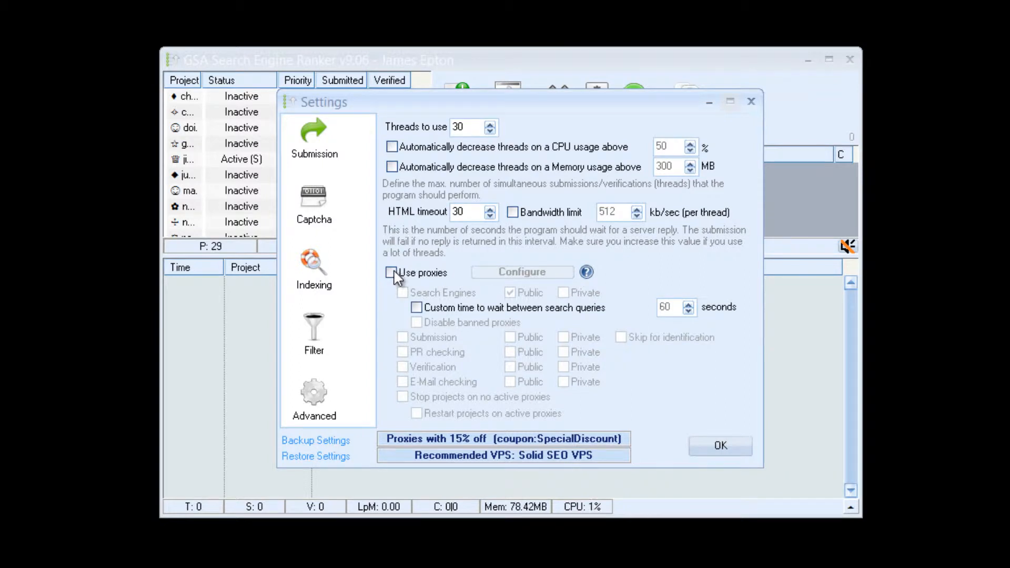
# Enable proxies, skip banned ones, use private proxies for submission and PR checking
pyautogui.click(391, 271)
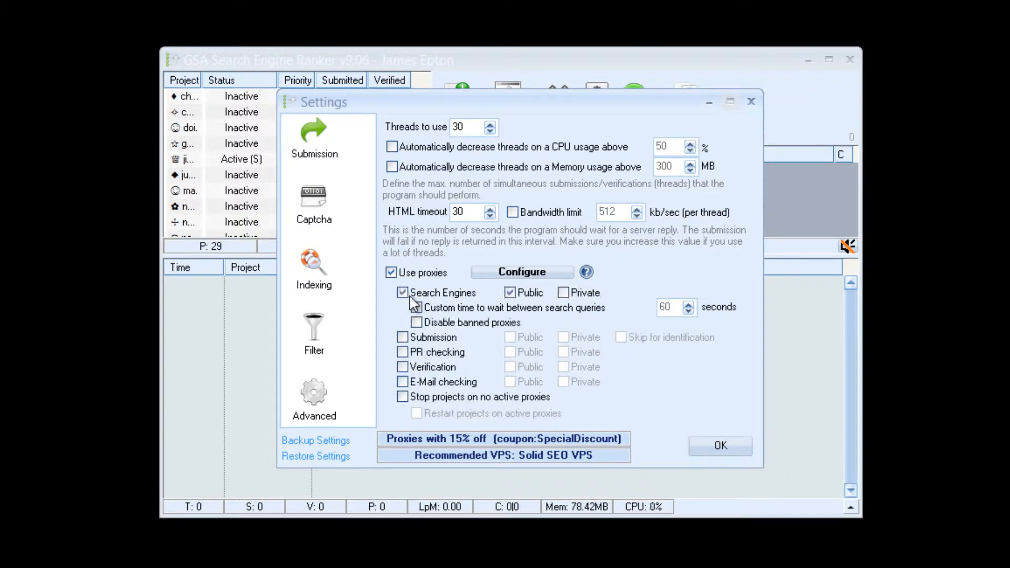
pyautogui.click(417, 307)
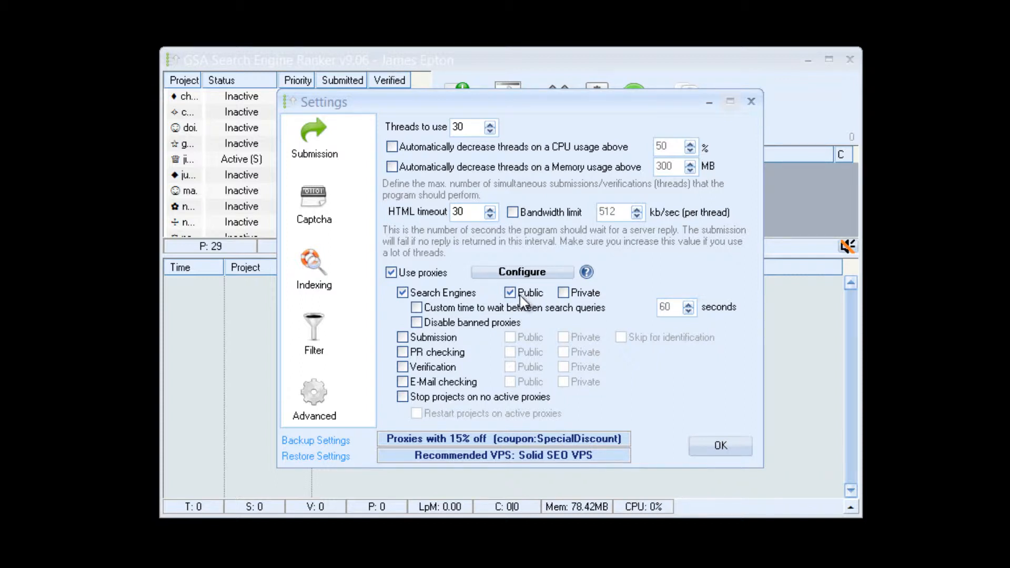
pyautogui.moveTo(435, 330)
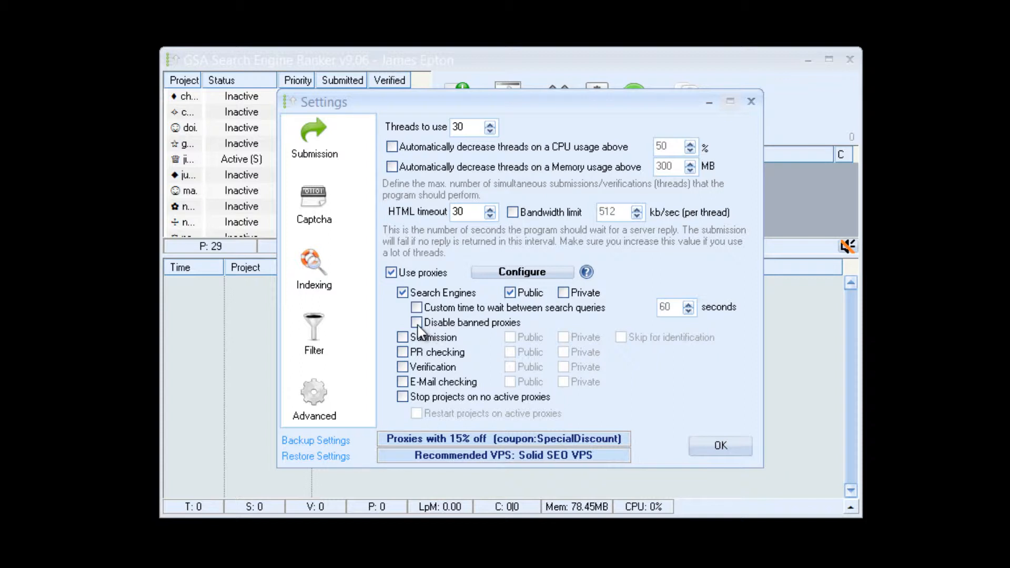
pyautogui.click(403, 337)
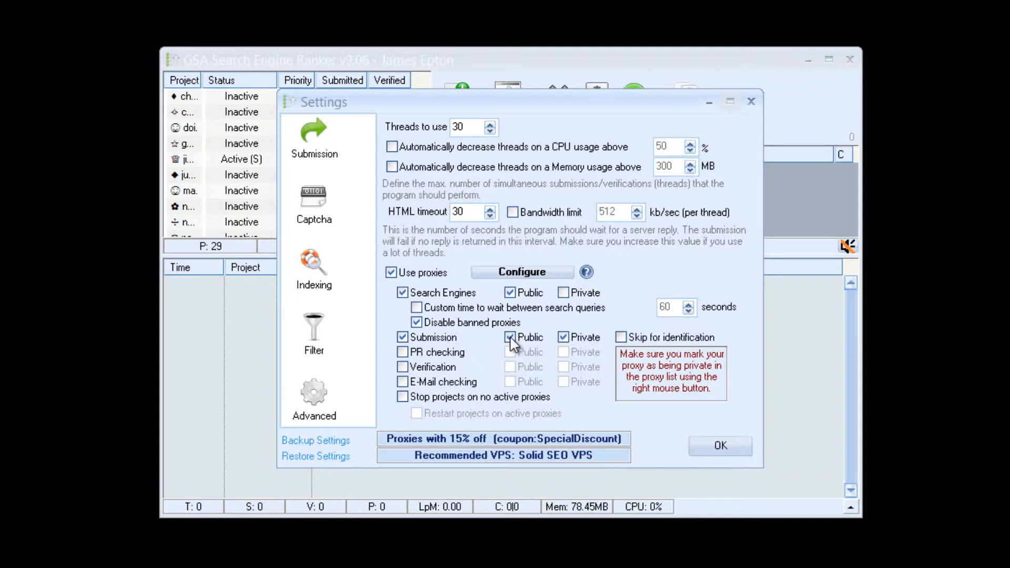
pyautogui.click(511, 337)
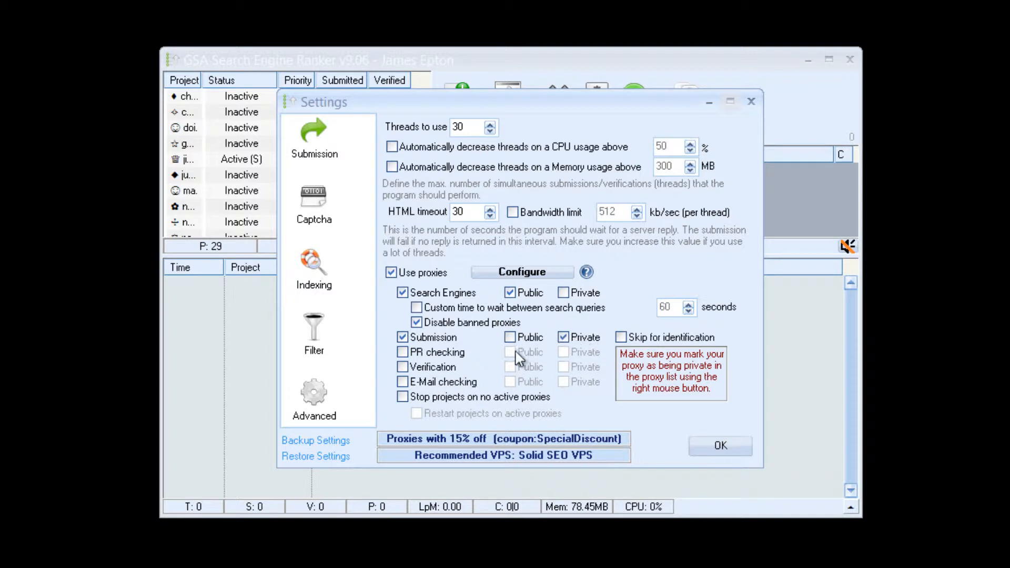
pyautogui.click(403, 351)
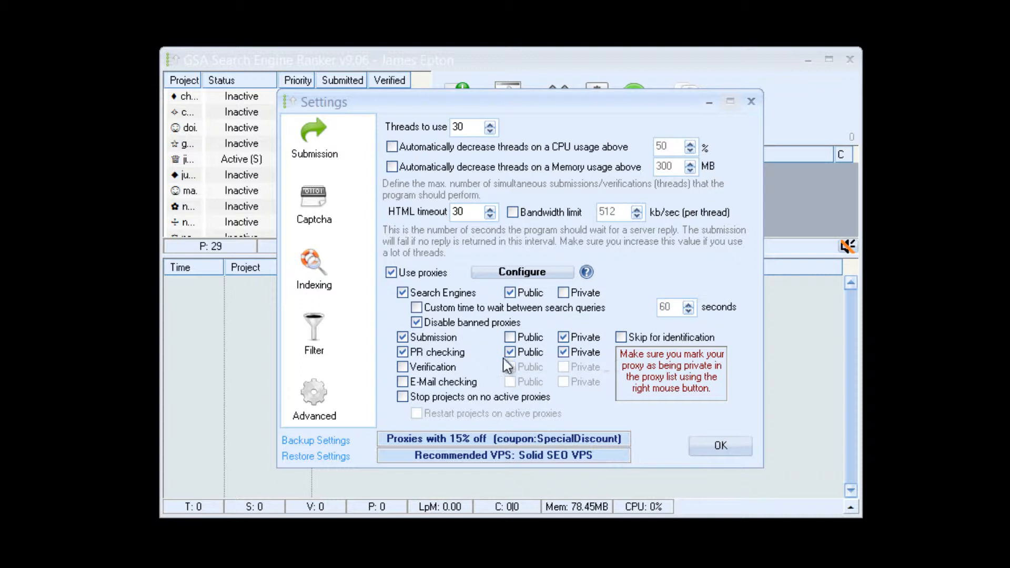
# Leave verification off, stop and restart projects on proxy availability, then show the proxy list
pyautogui.click(403, 367)
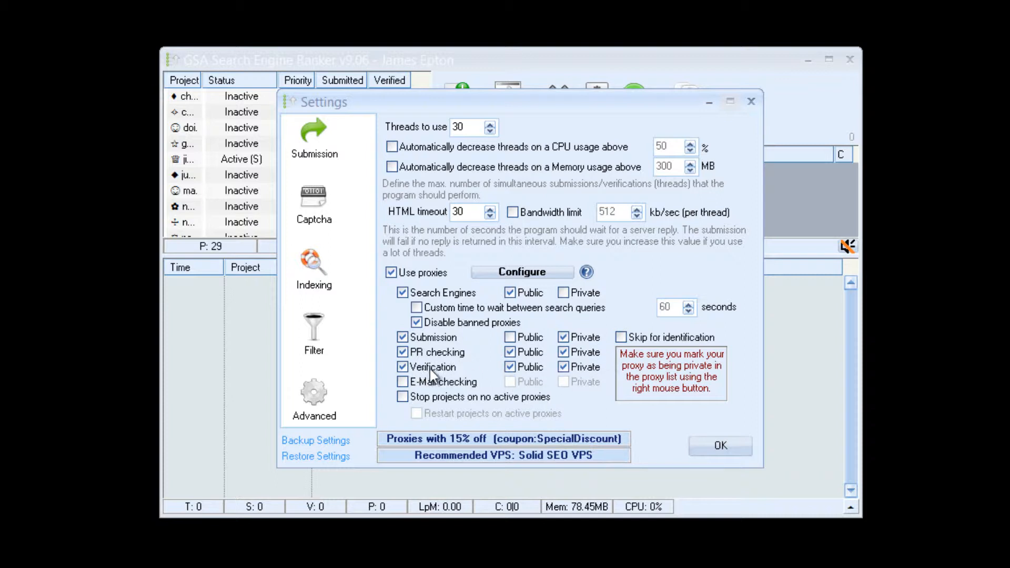
pyautogui.click(403, 366)
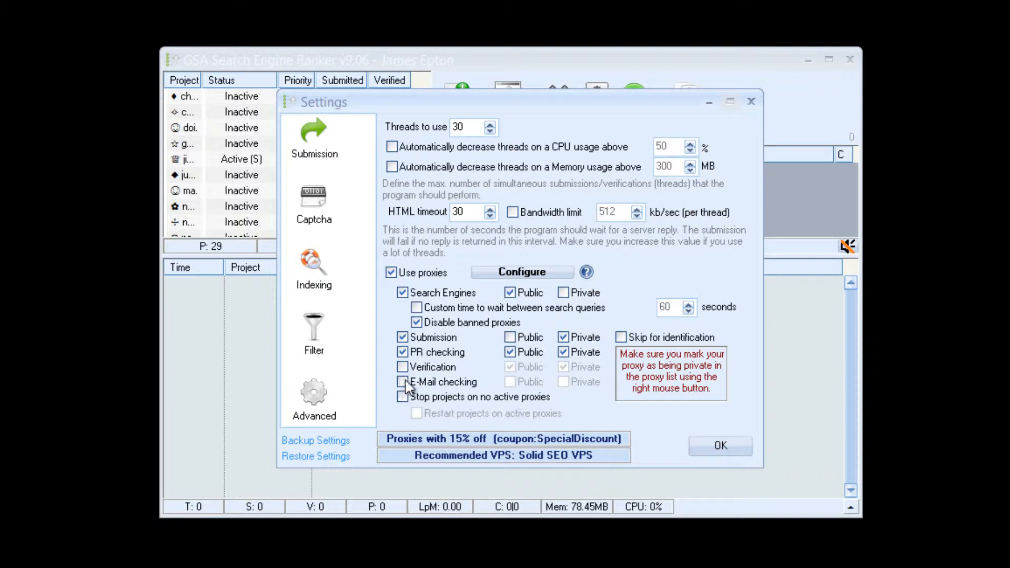
pyautogui.click(402, 381)
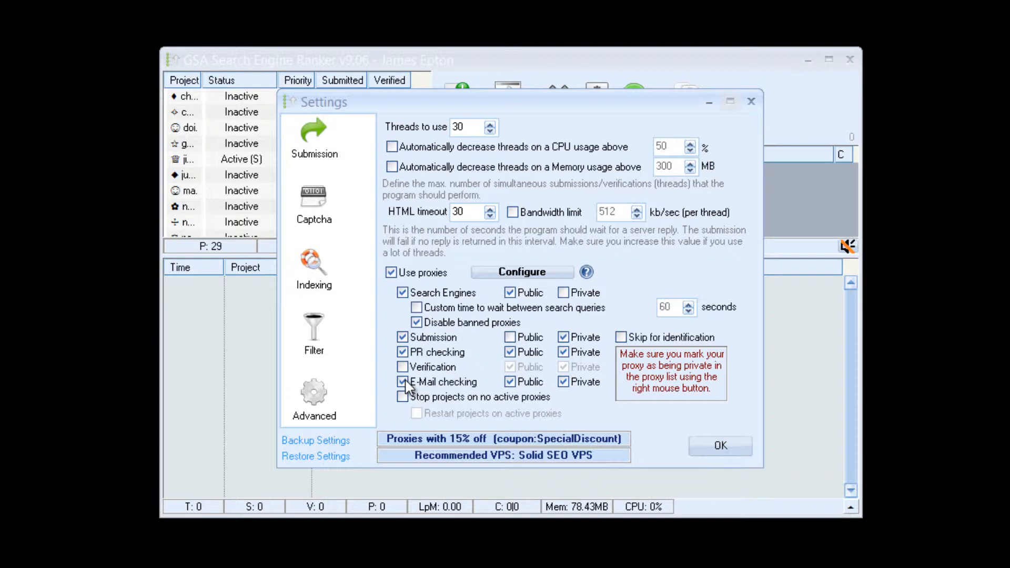
pyautogui.click(403, 381)
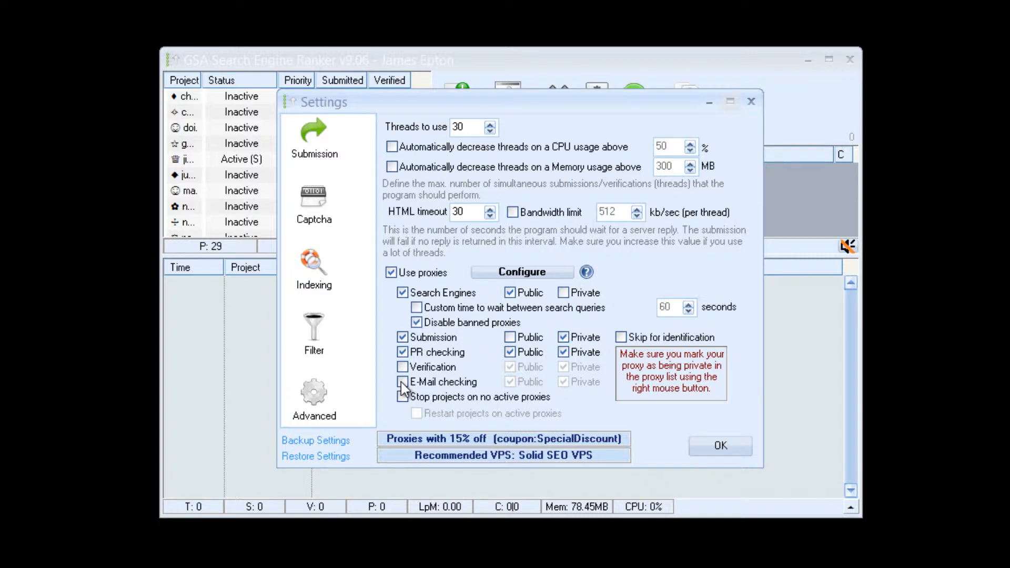
pyautogui.click(403, 382)
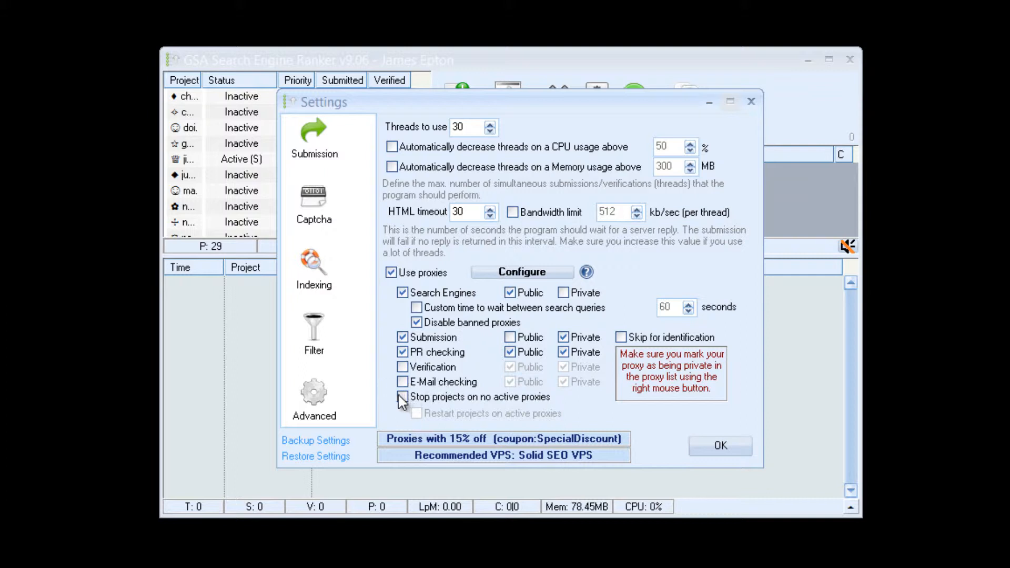
pyautogui.click(403, 397)
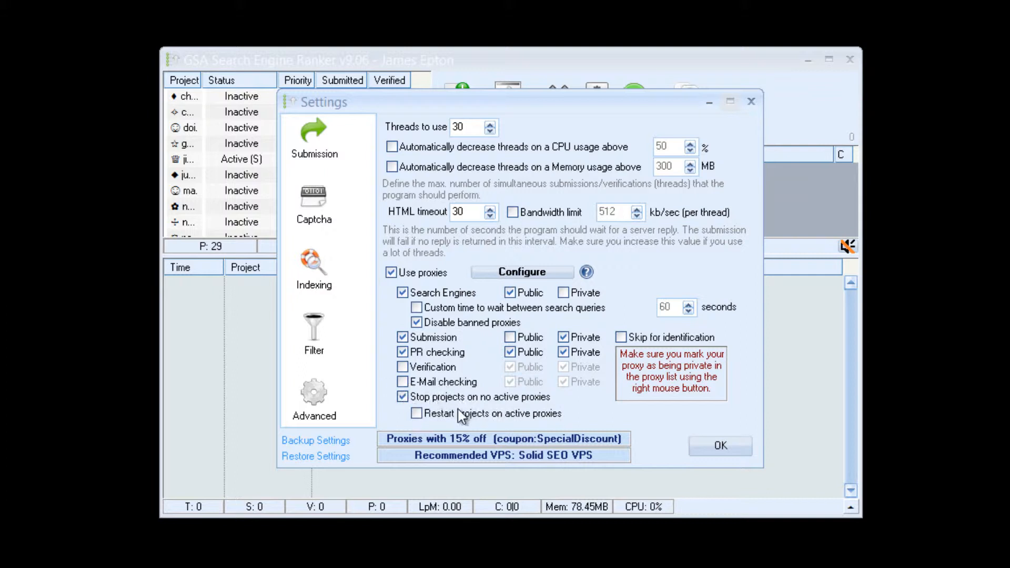
pyautogui.click(416, 413)
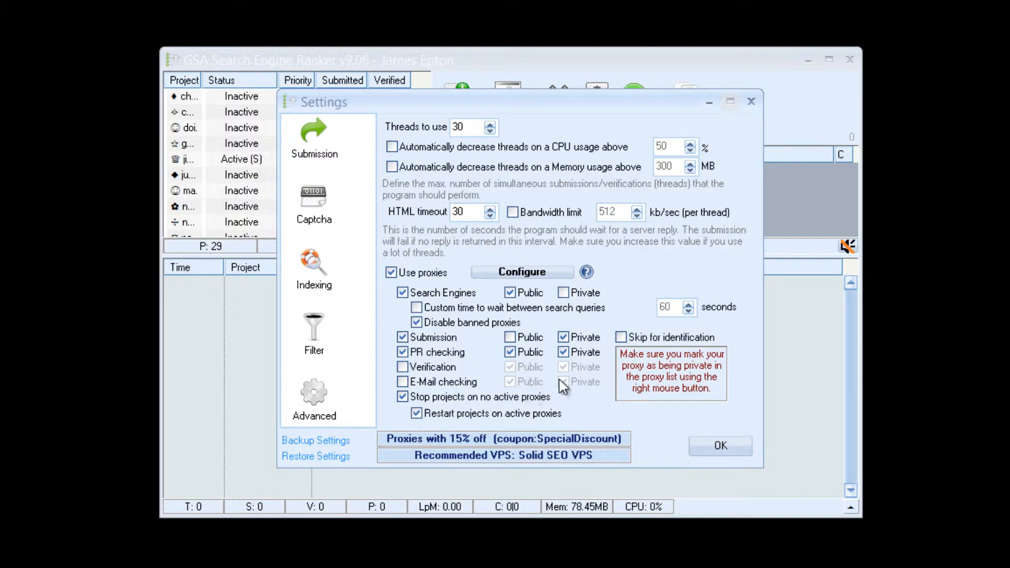
pyautogui.moveTo(477, 431)
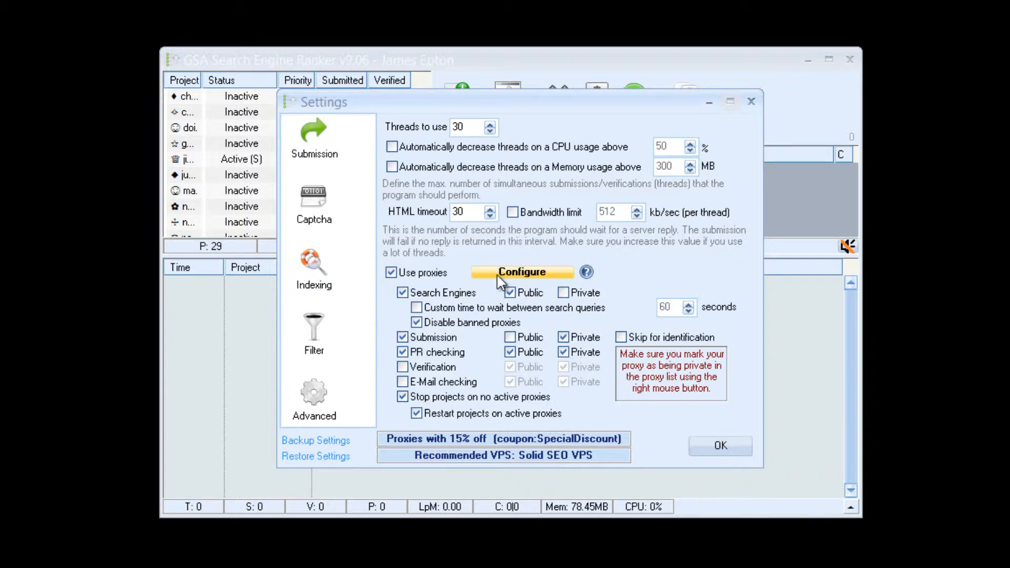
pyautogui.click(522, 271)
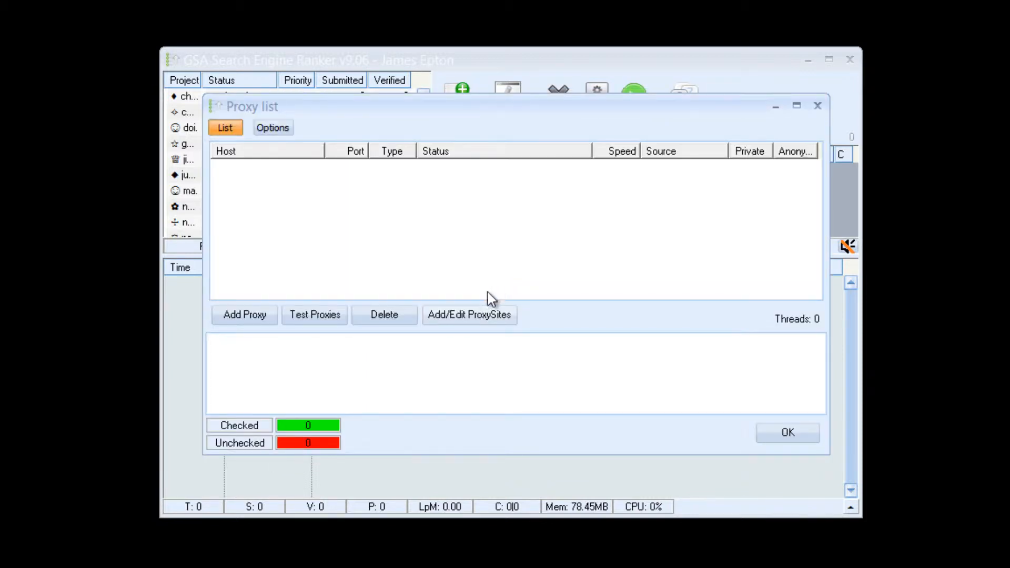
# In Proxy Finder's site list, start adding a single proxy source by URL
pyautogui.click(470, 314)
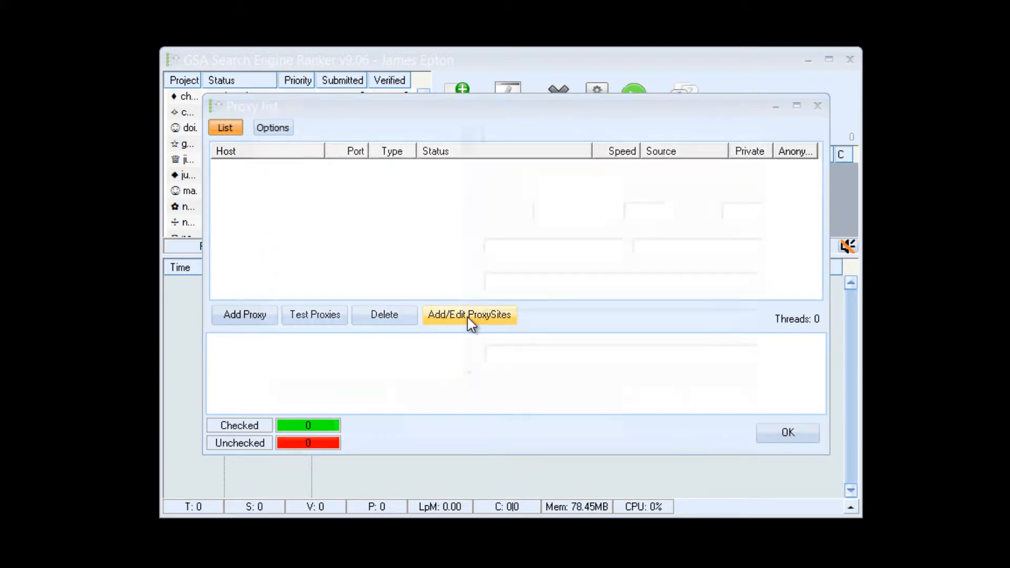
pyautogui.click(469, 315)
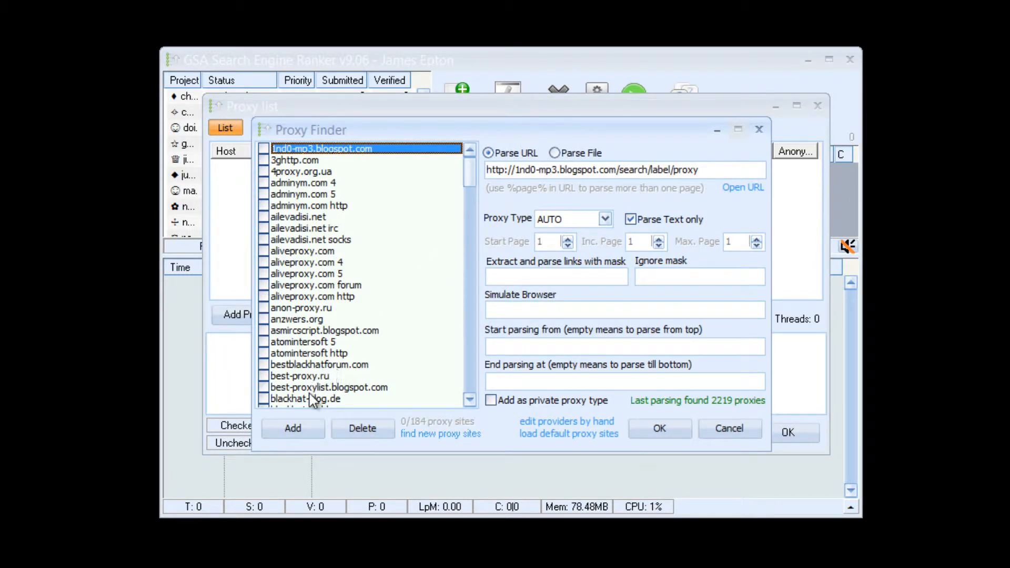
pyautogui.click(292, 429)
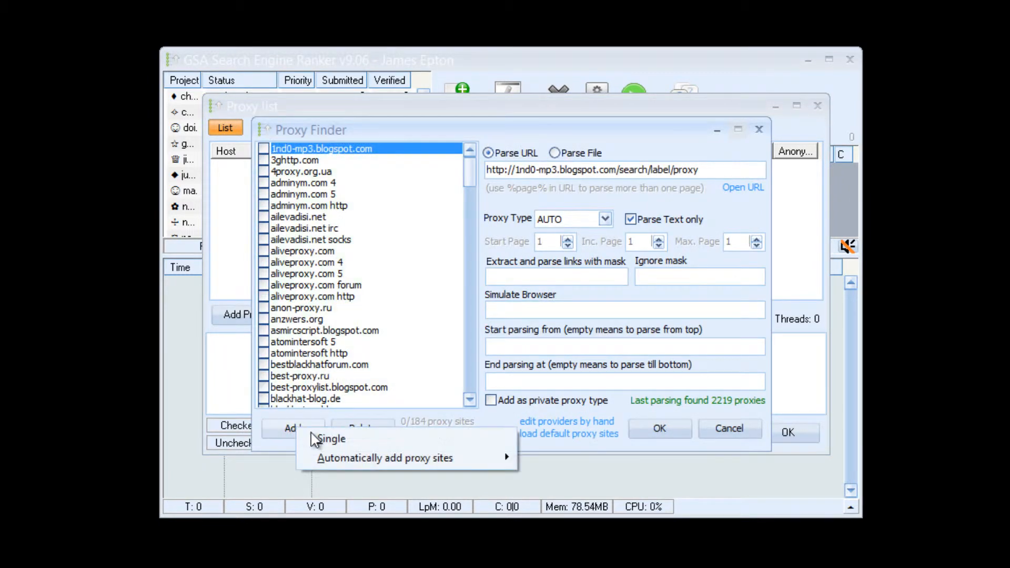
pyautogui.moveTo(331, 439)
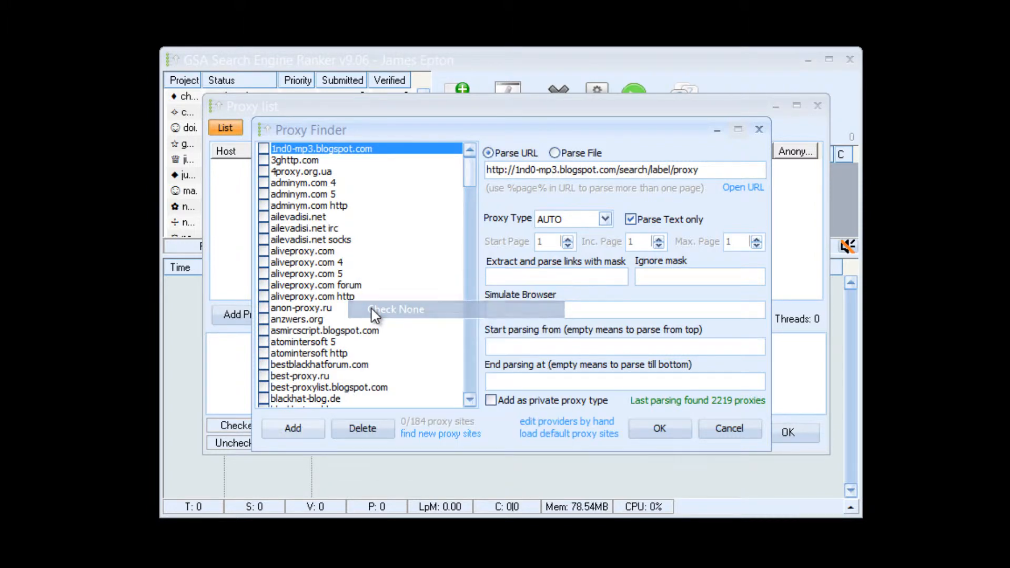
pyautogui.moveTo(294, 424)
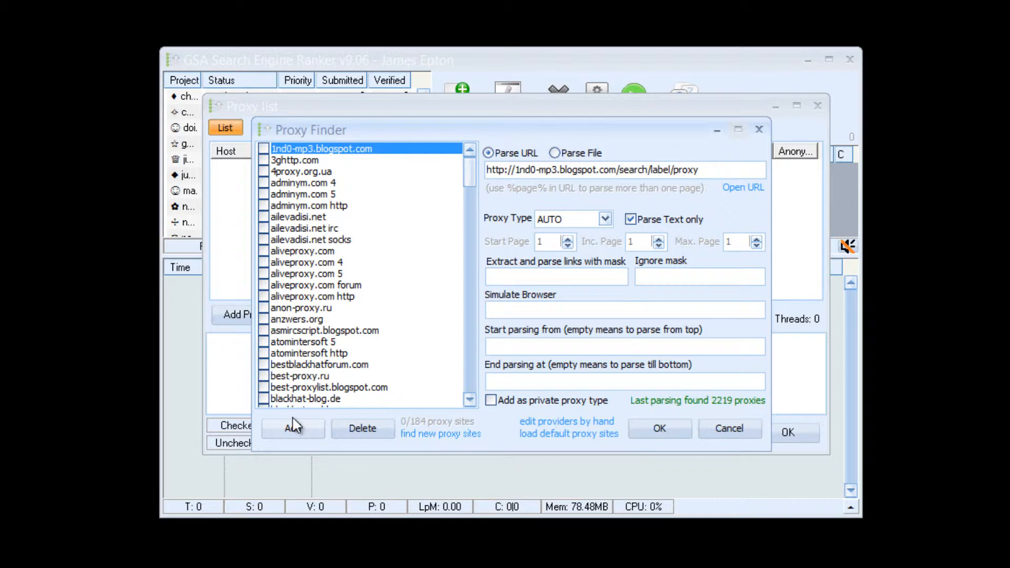
pyautogui.click(292, 428)
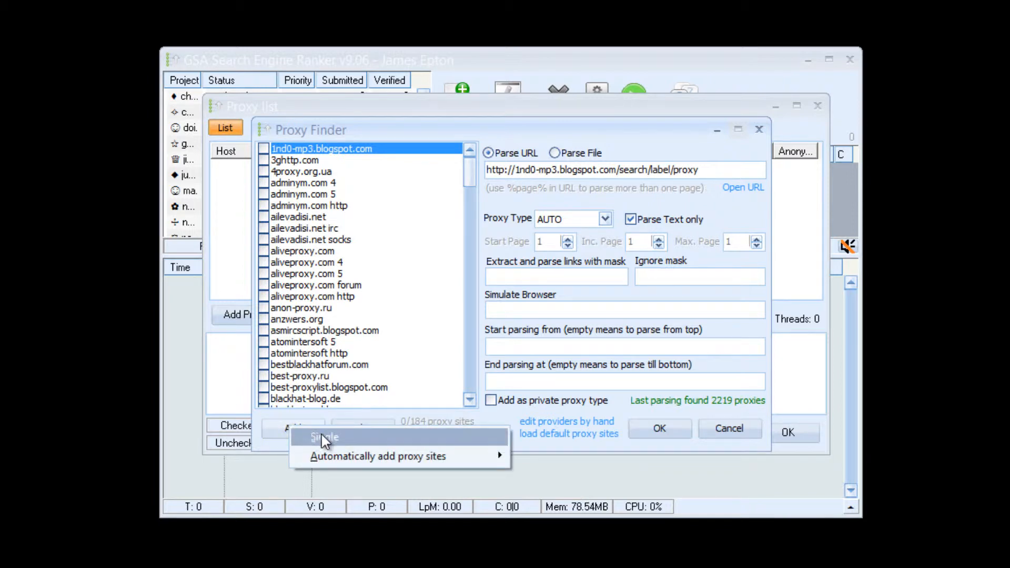
pyautogui.click(324, 438)
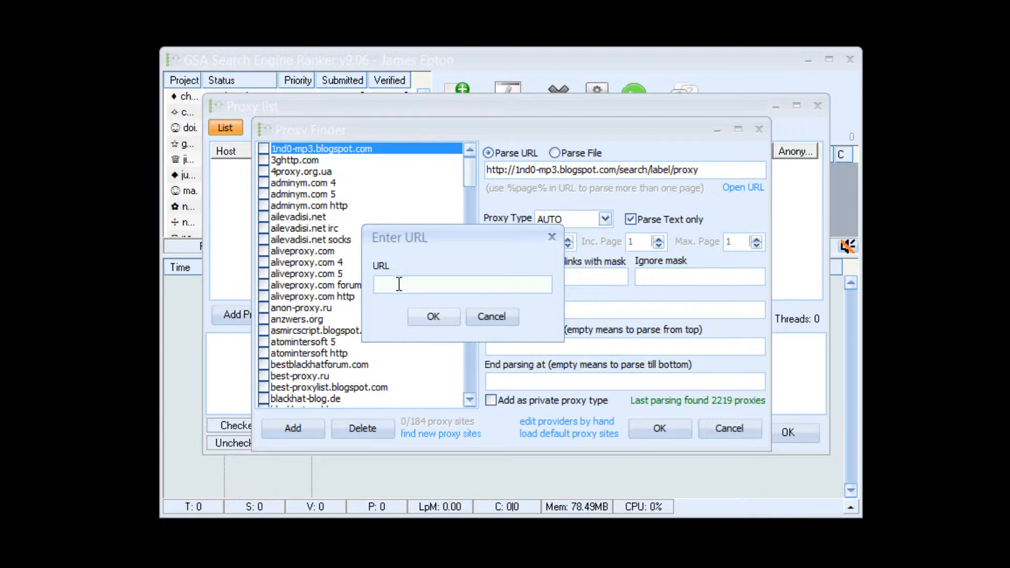
# Enter the path C:\Users\im\Documents\Posting-Proxies as the source address
pyautogui.write('C:')
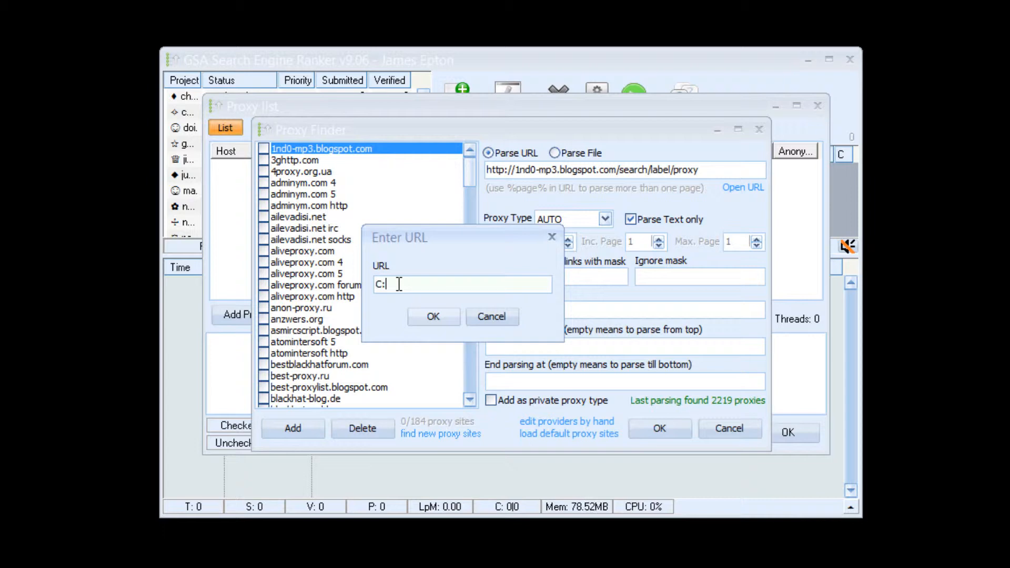
pyautogui.write('\\')
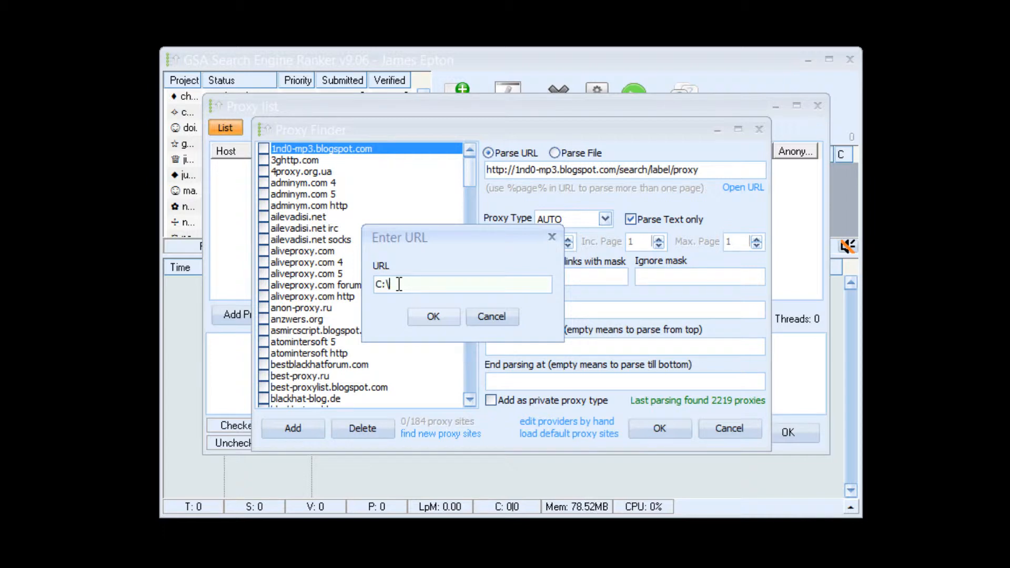
pyautogui.write('Users\\J')
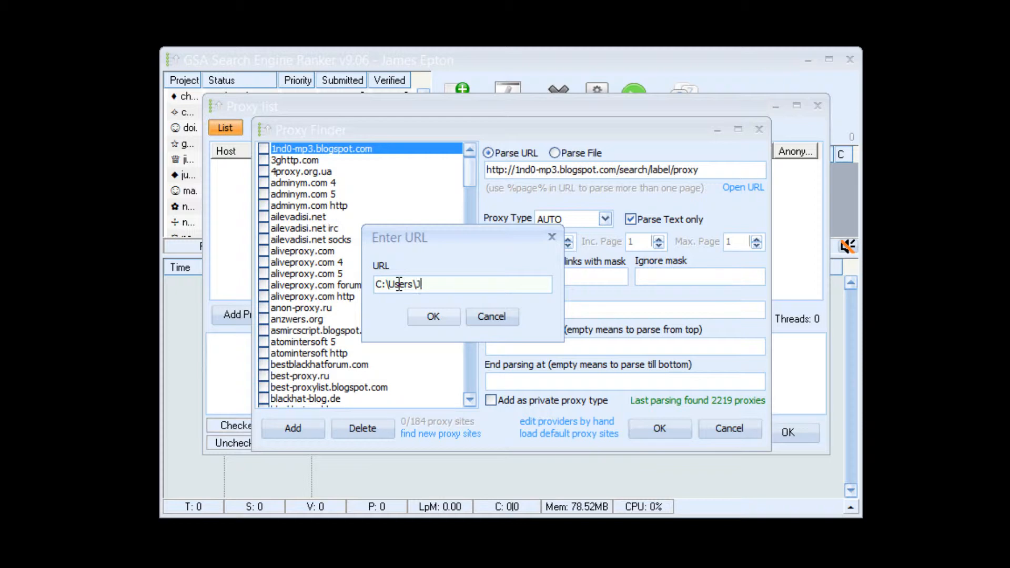
pyautogui.write('im\\Docume')
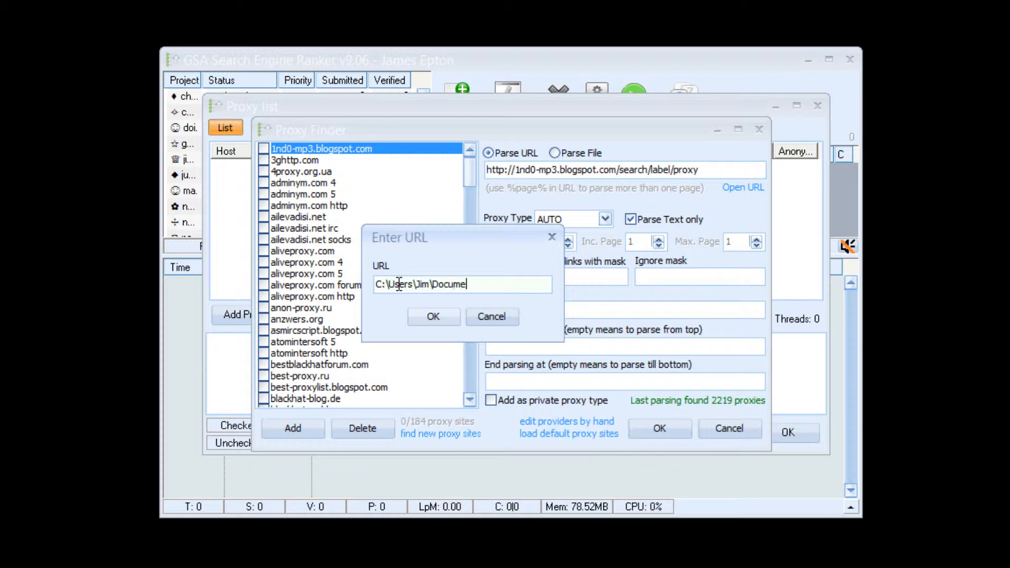
pyautogui.write('nts\\')
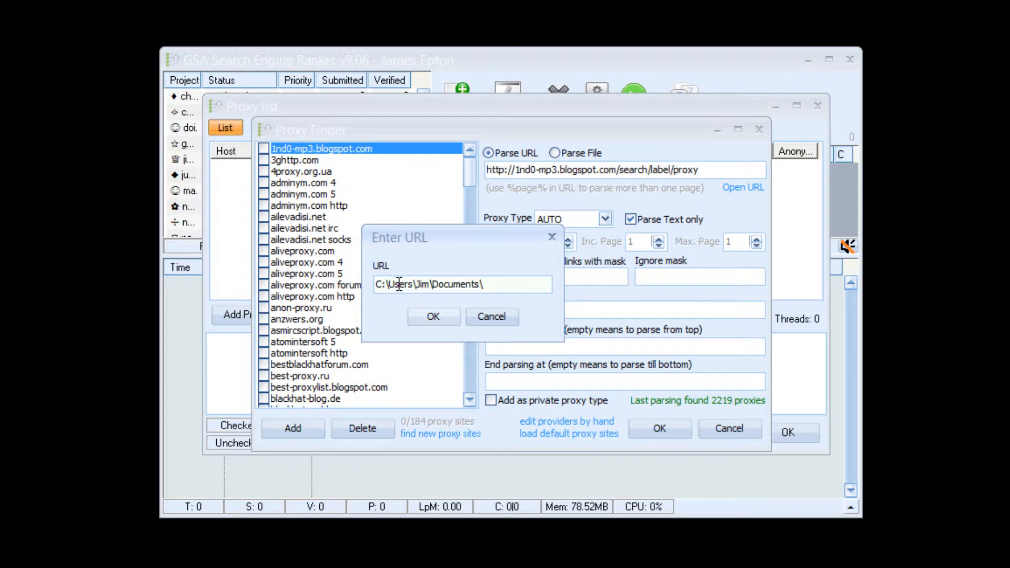
pyautogui.write('Posting-Pr')
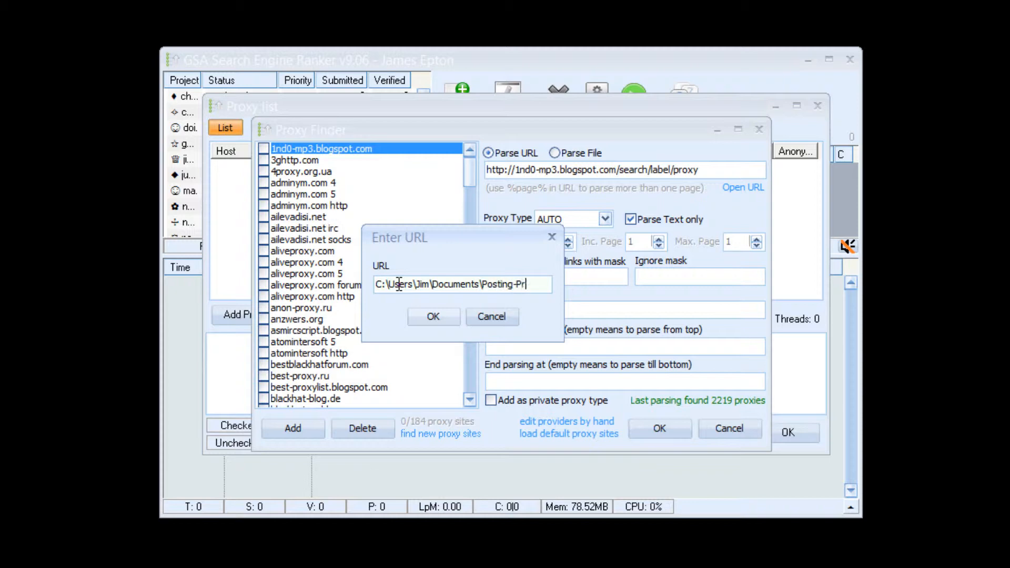
pyautogui.write('oxies')
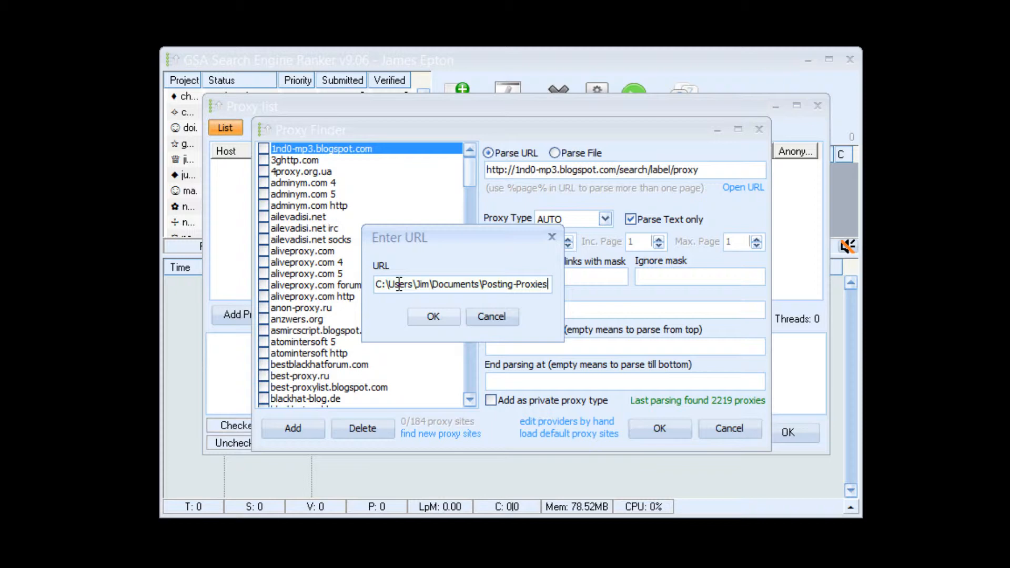
pyautogui.moveTo(398, 284)
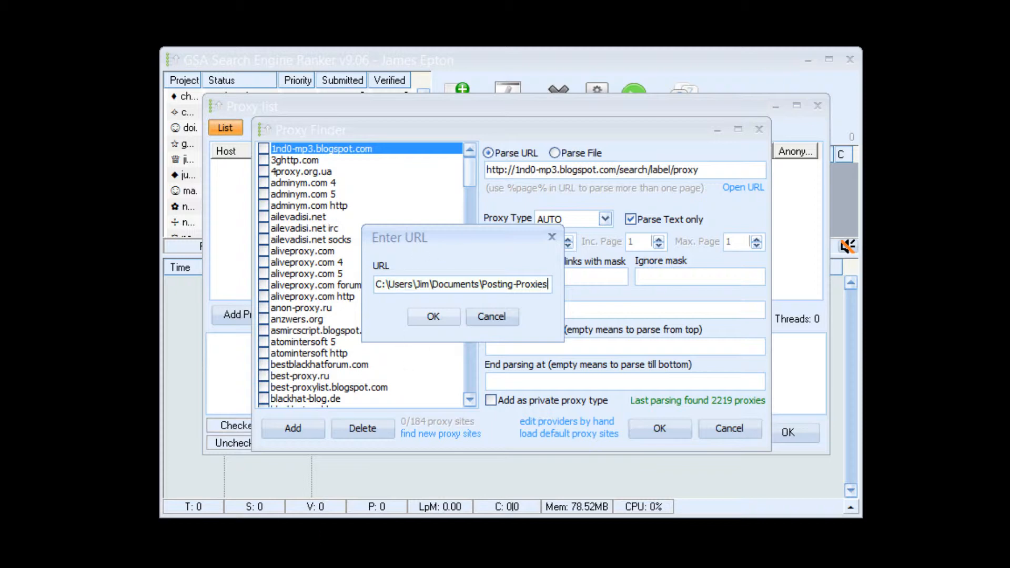
# Check the file in Documents, complete the path with .txt and confirm Posting-proxies.txt as a source
pyautogui.click(433, 316)
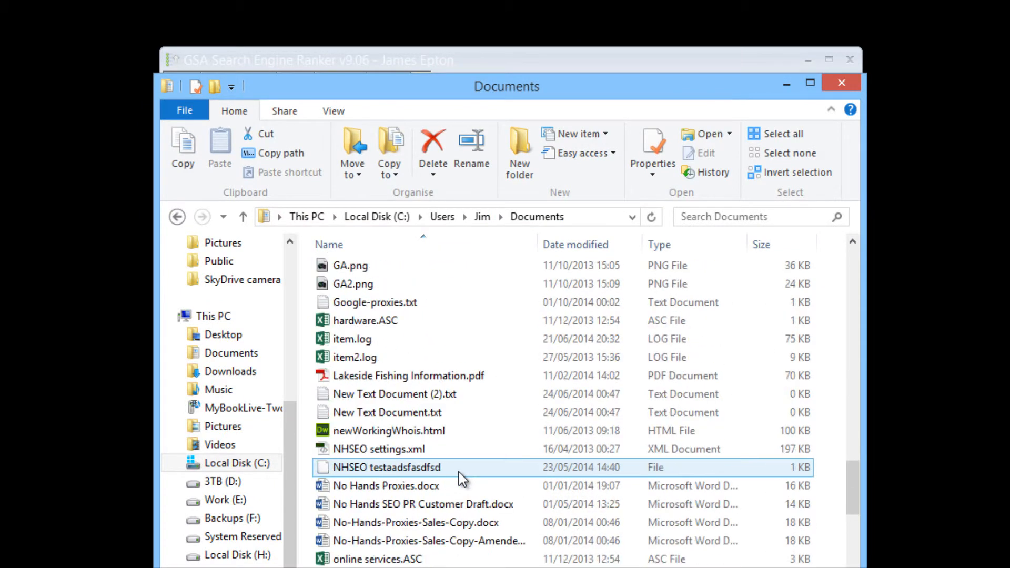
pyautogui.scroll(-3)
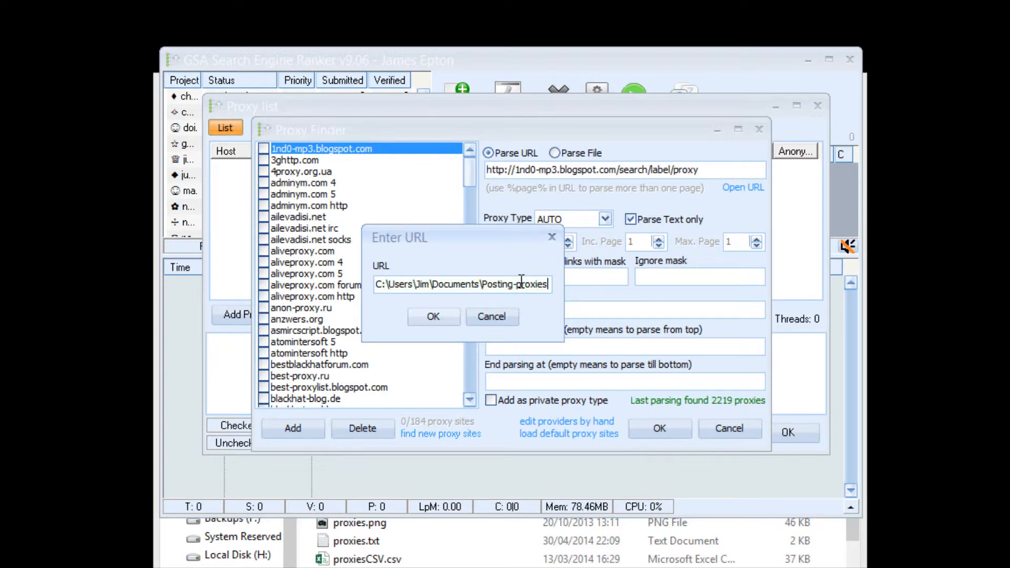
pyautogui.write('.txt')
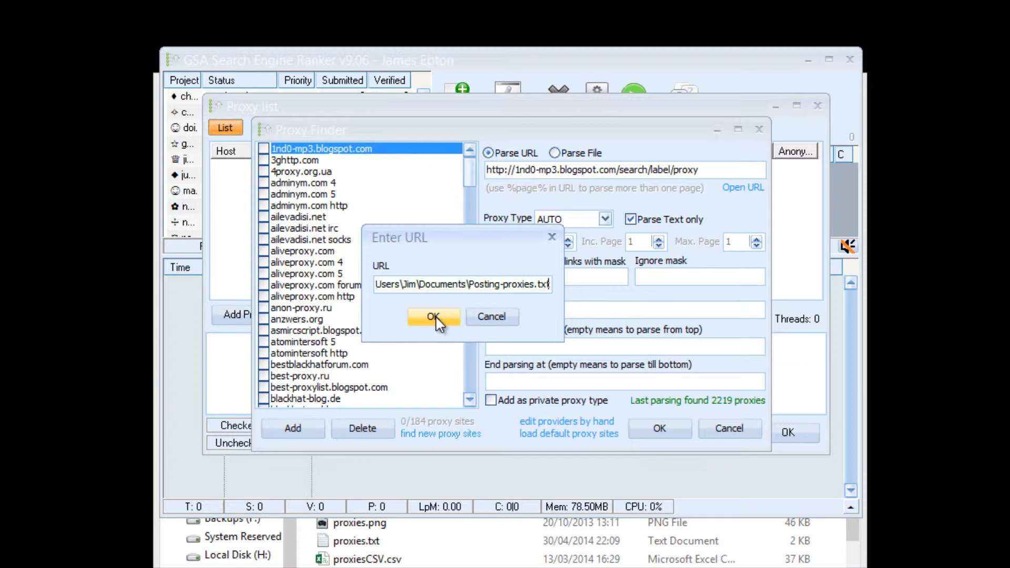
pyautogui.moveTo(382, 263)
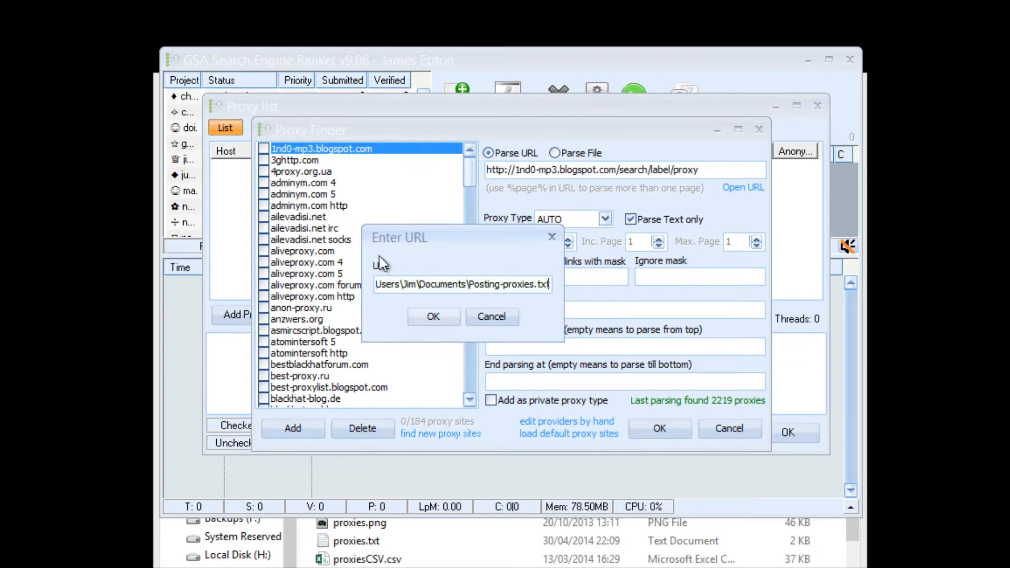
pyautogui.moveTo(438, 284)
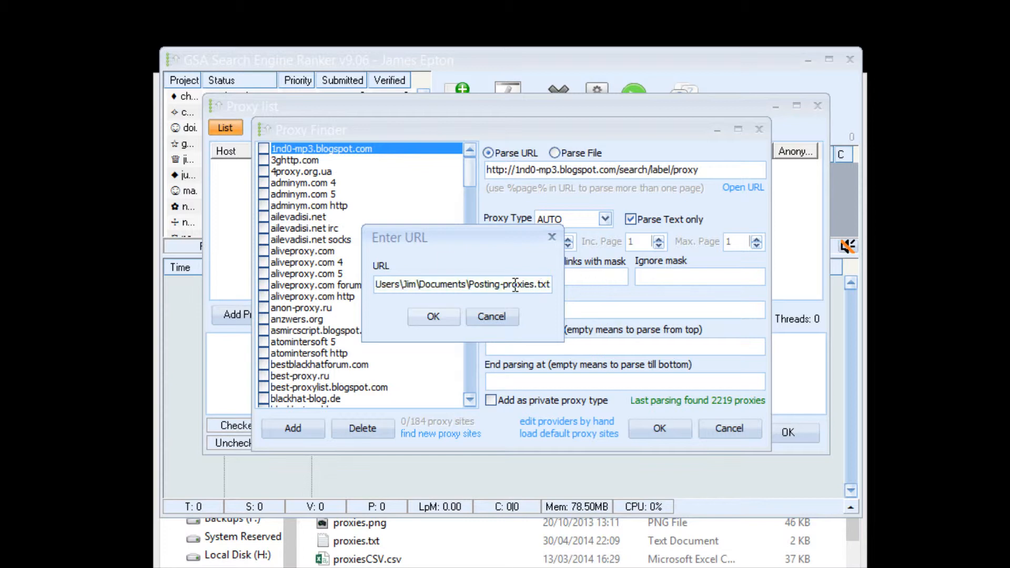
pyautogui.tripleClick(462, 284)
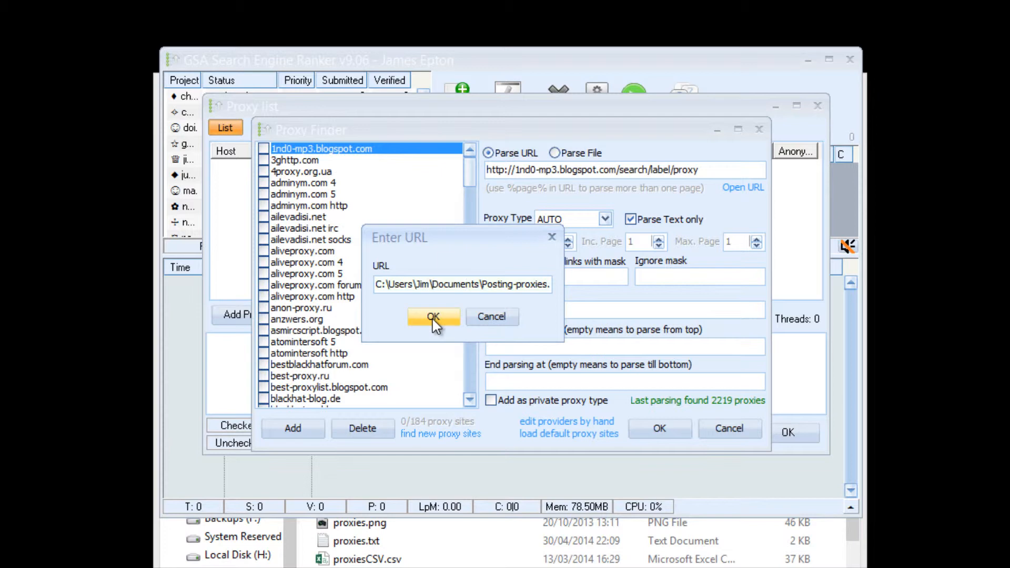
pyautogui.click(432, 317)
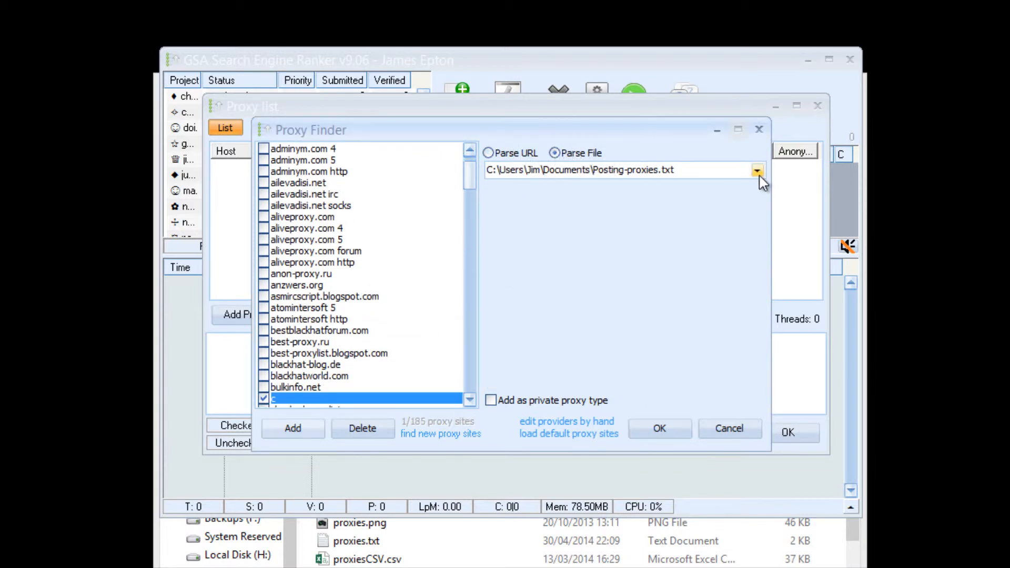
# Add a second source by changing Posting to Google, confirming Google-proxies.txt
pyautogui.click(756, 171)
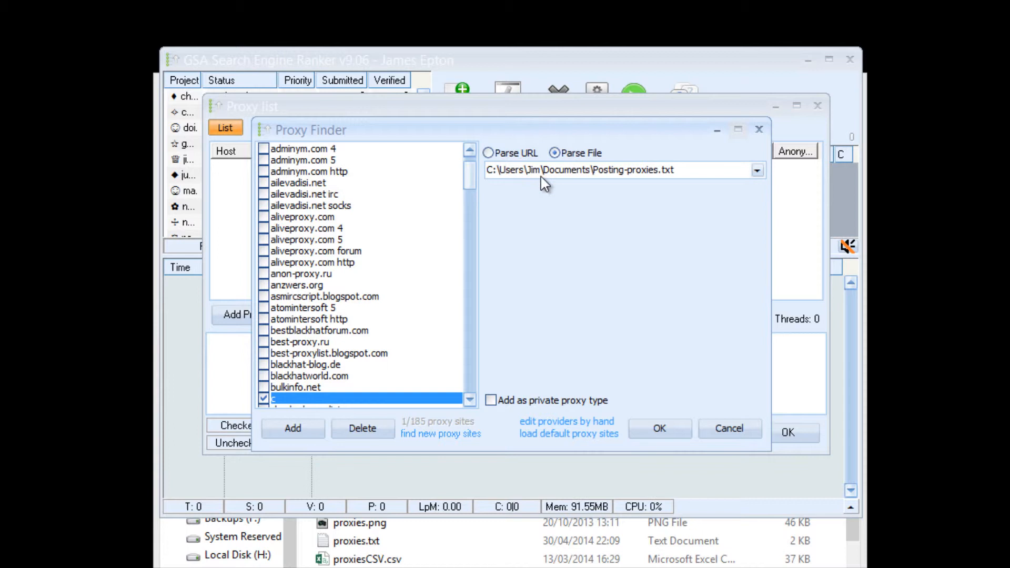
pyautogui.click(492, 399)
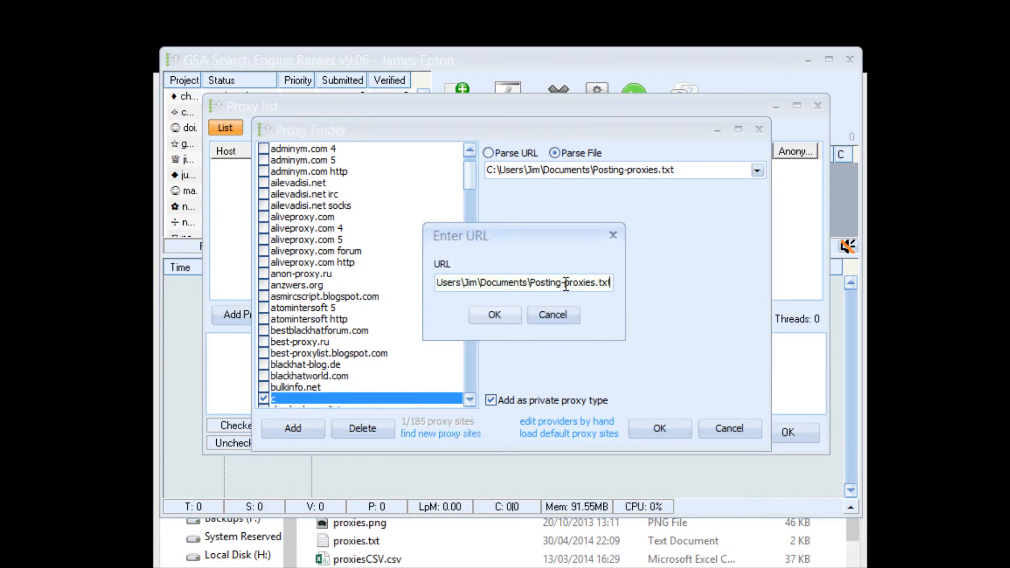
pyautogui.doubleClick(547, 283)
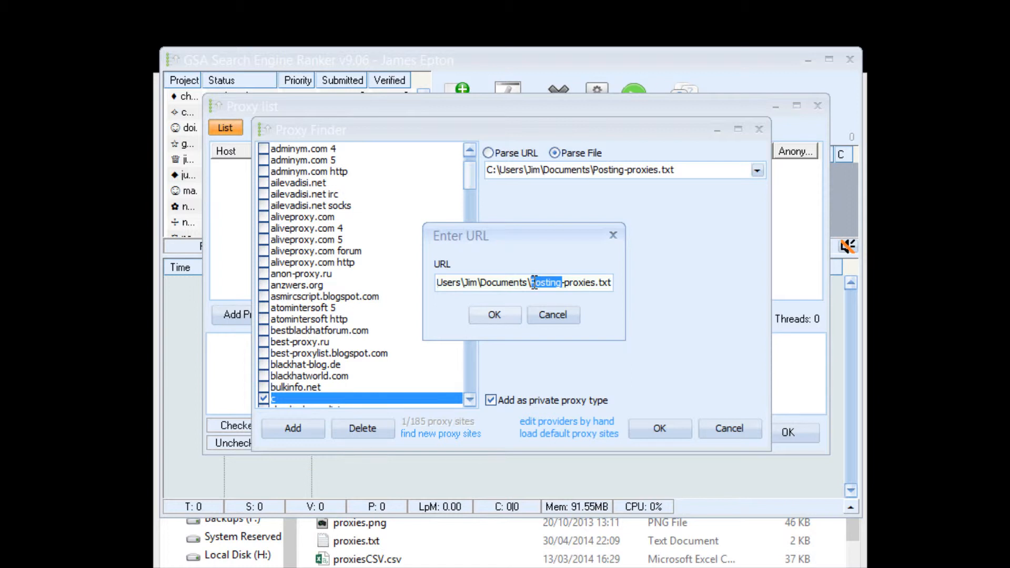
pyautogui.write('Google')
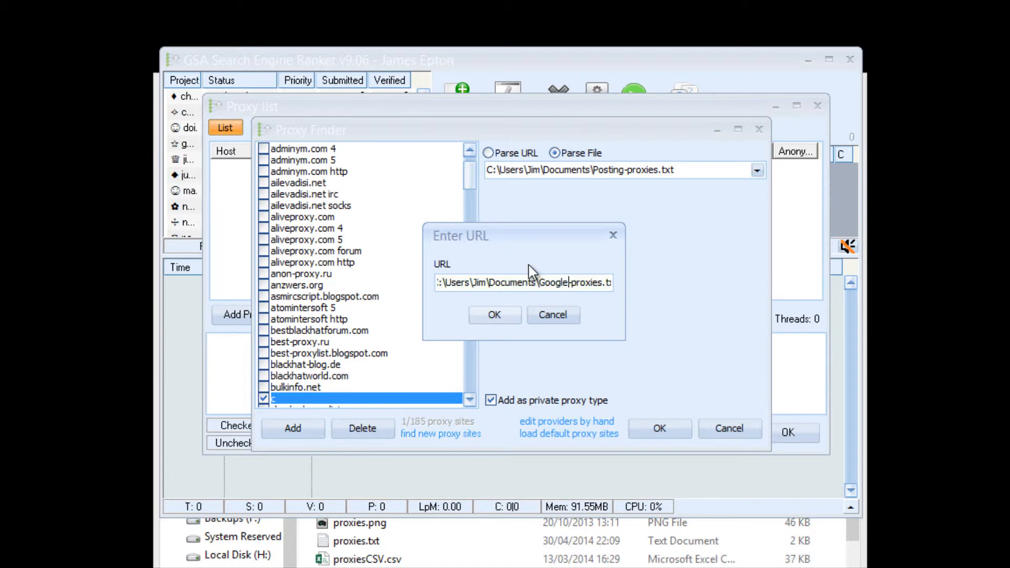
pyautogui.click(493, 314)
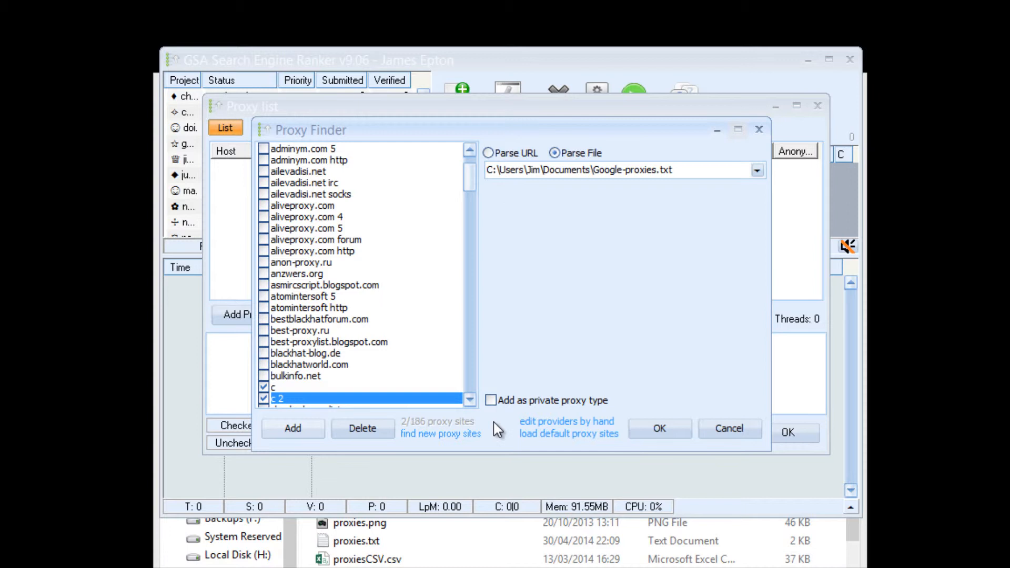
pyautogui.moveTo(531, 416)
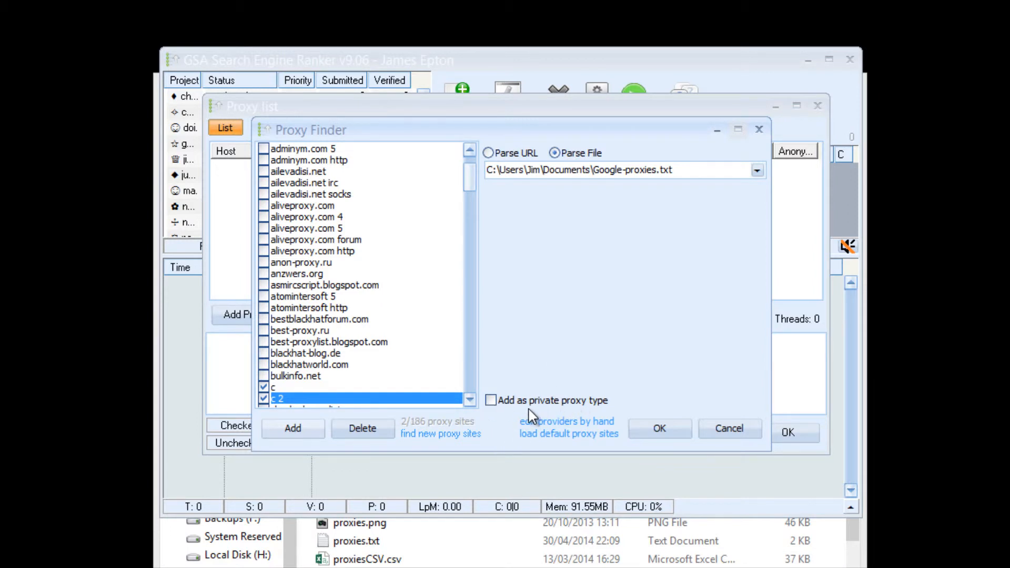
pyautogui.moveTo(523, 368)
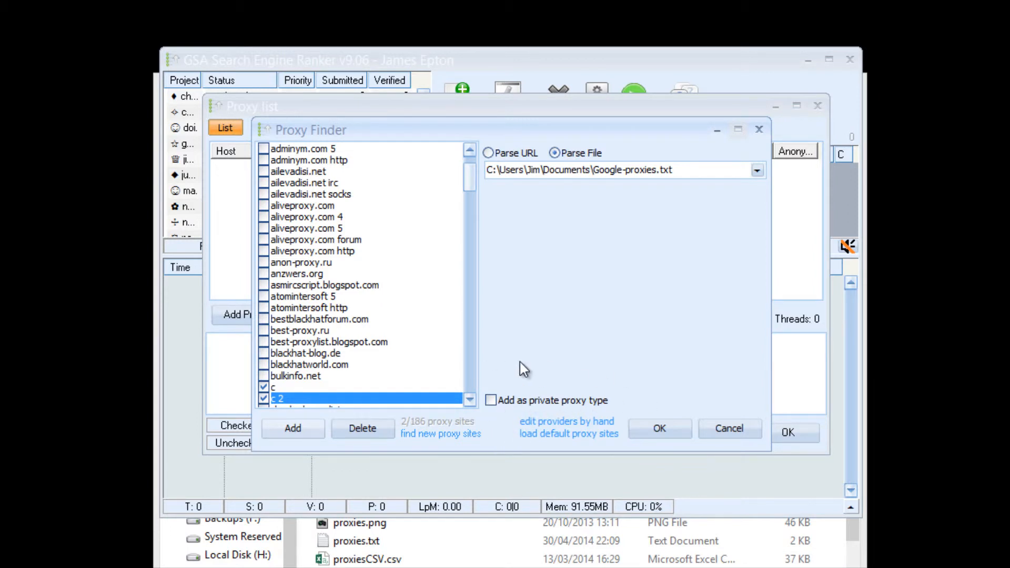
pyautogui.moveTo(575, 378)
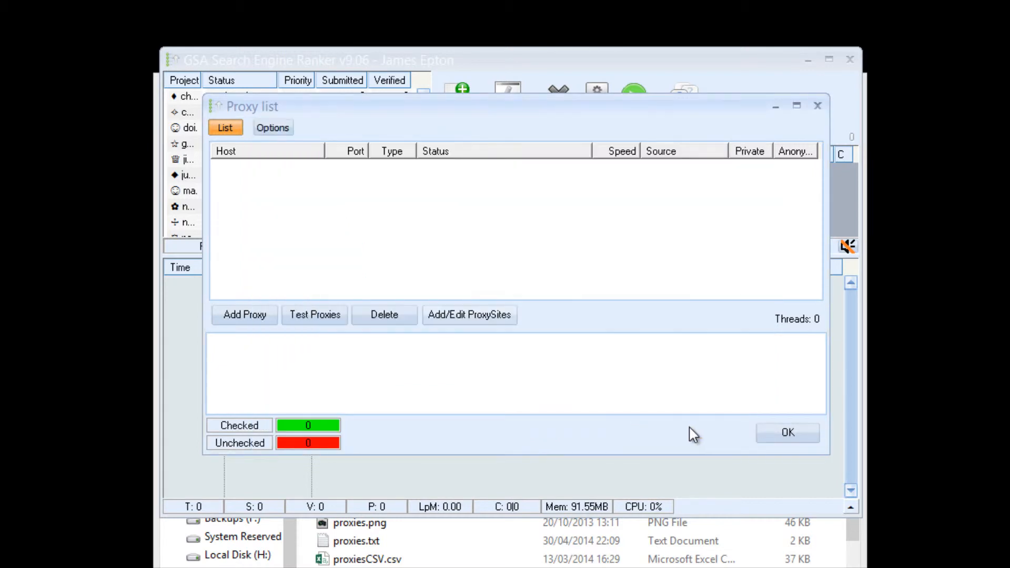
# Close GSA's proxy list and browse No Hands Proxies' Proxies, Settings and Log tabs, ending on working proxies
pyautogui.click(787, 432)
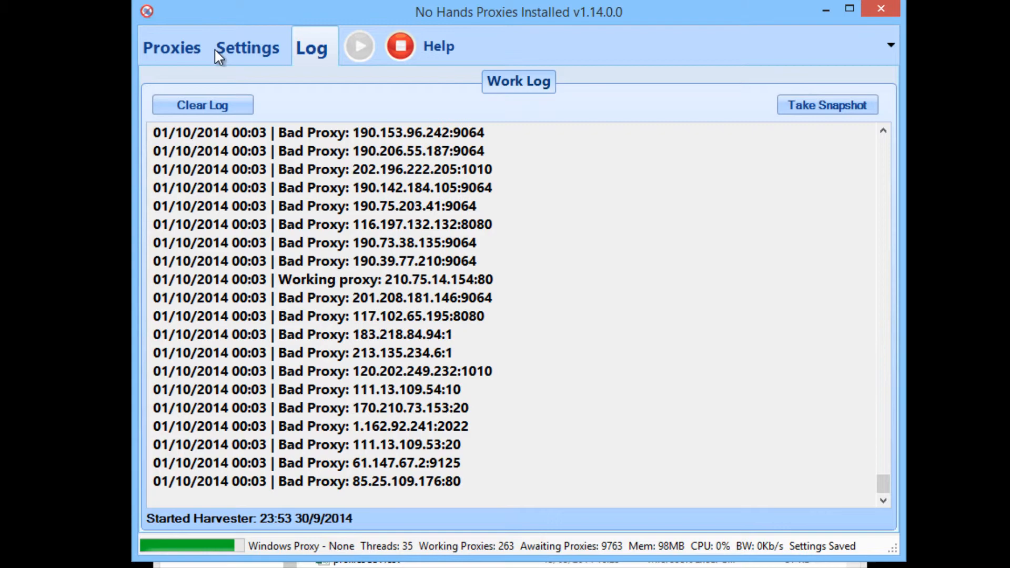
pyautogui.click(171, 46)
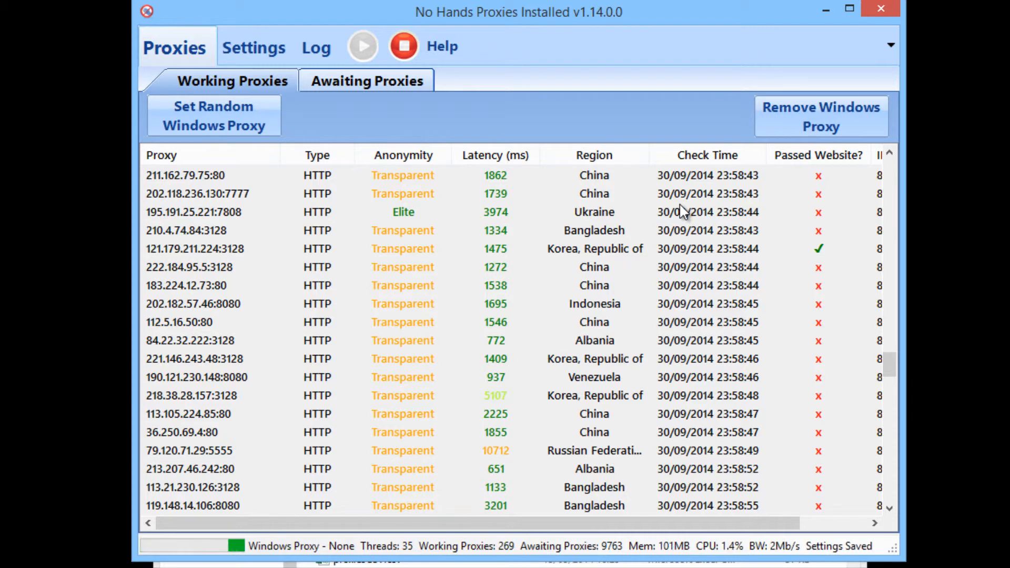
pyautogui.click(252, 46)
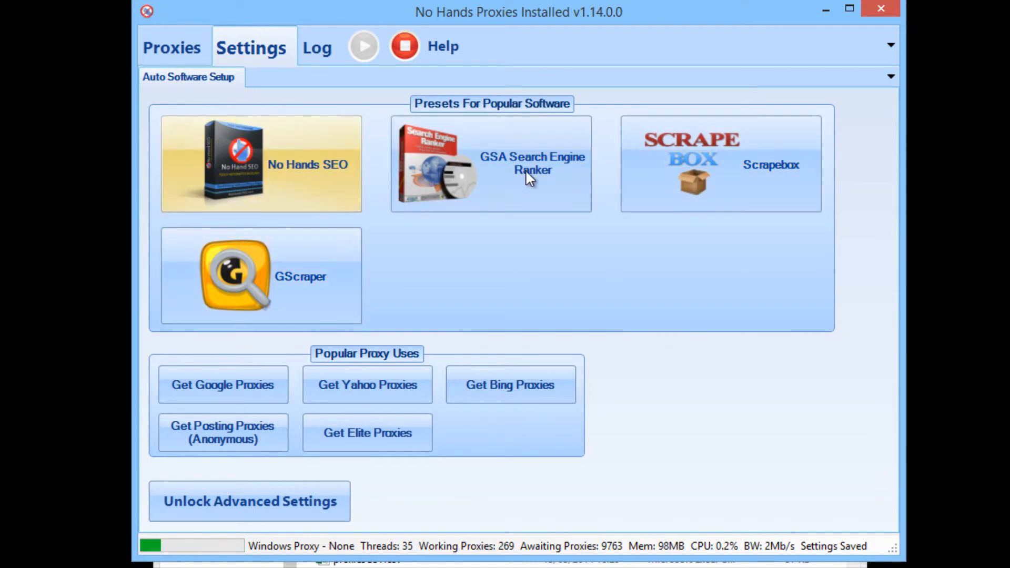
pyautogui.click(173, 46)
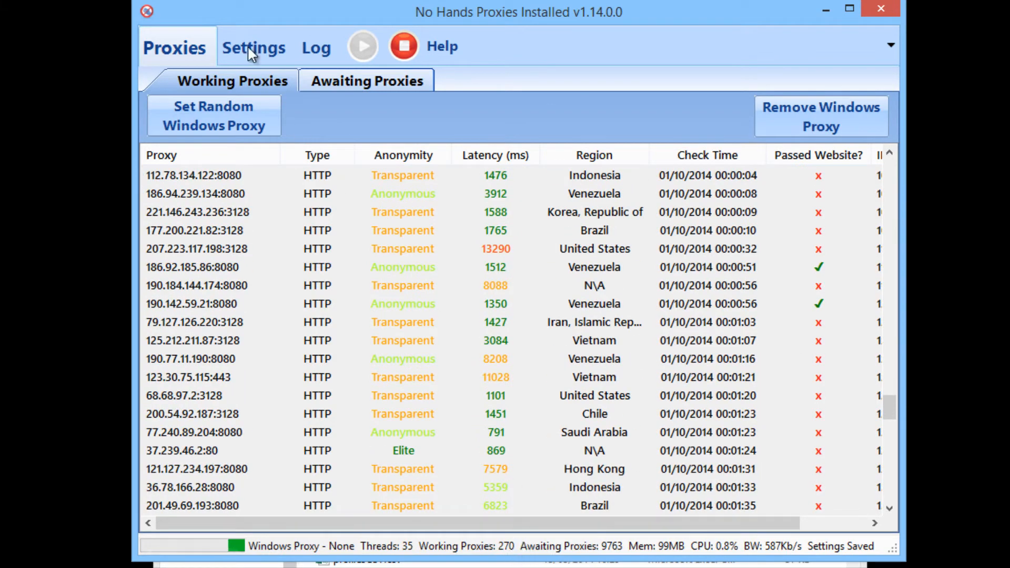
pyautogui.click(315, 47)
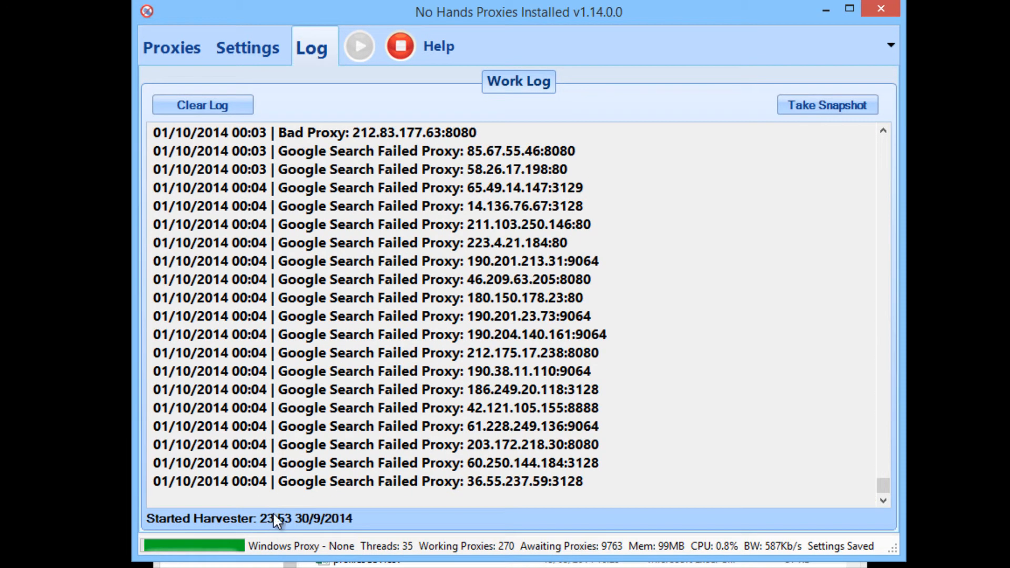
pyautogui.click(172, 47)
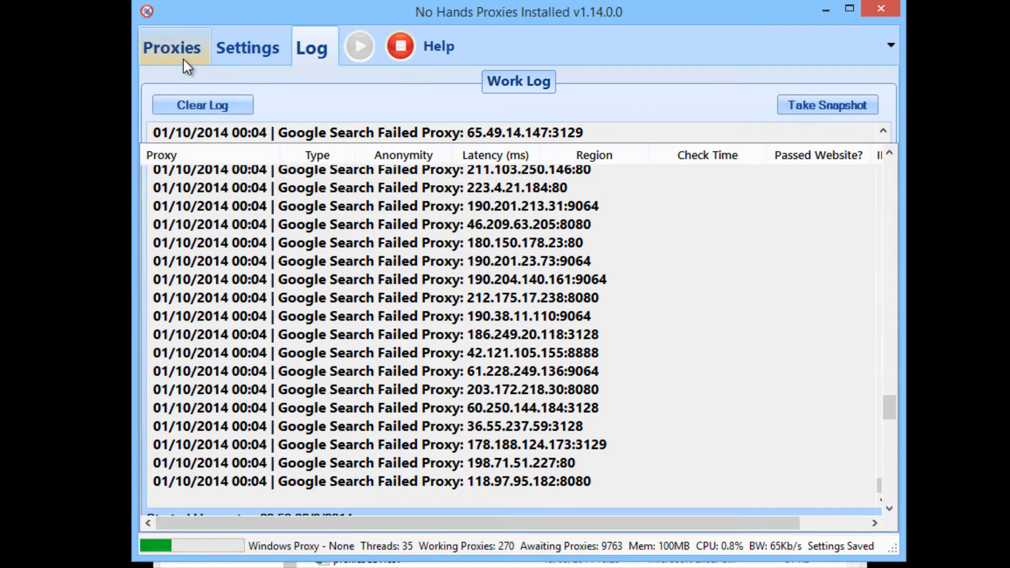
pyautogui.click(173, 47)
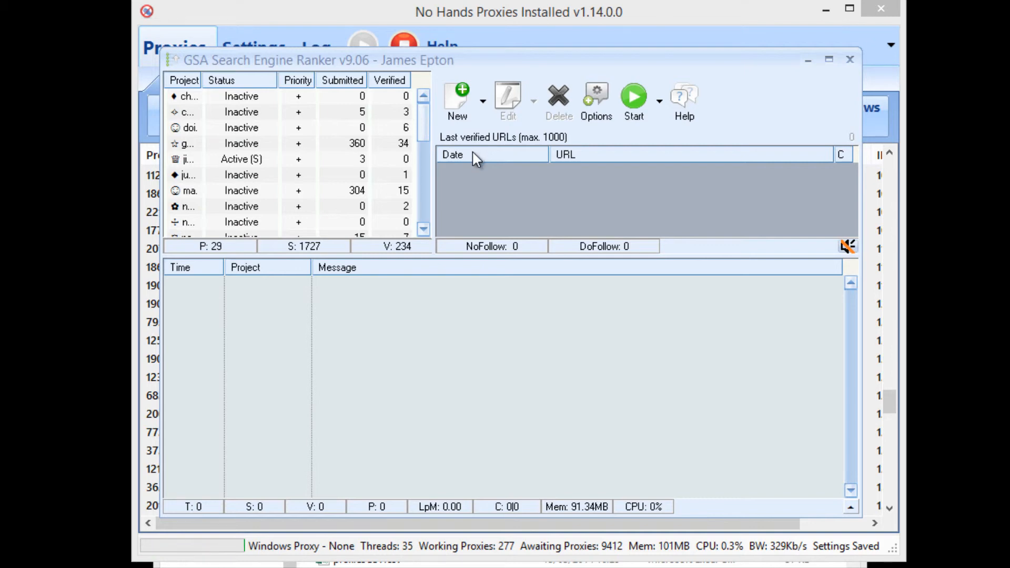
pyautogui.moveTo(409, 18)
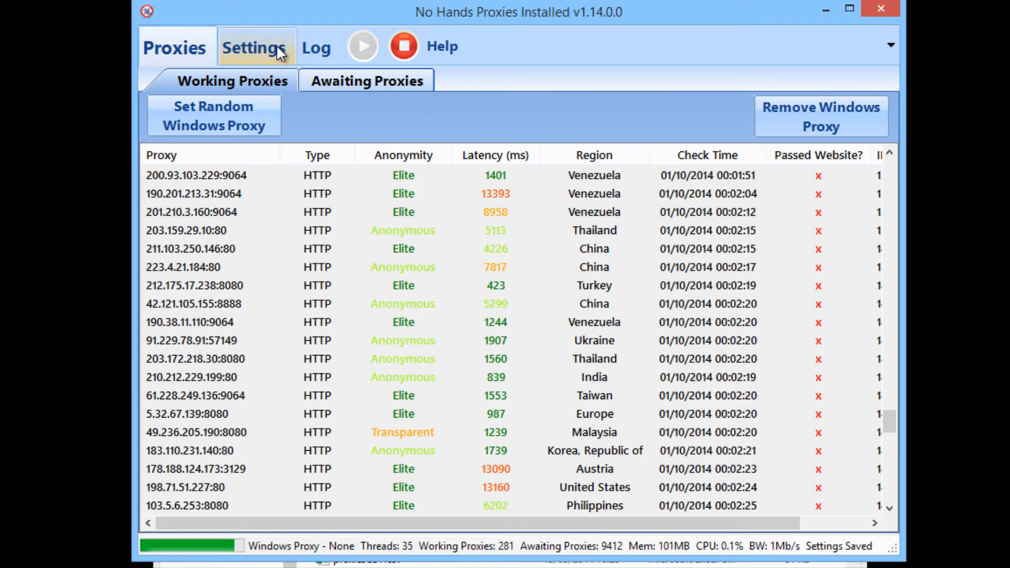
# Show the auto software setup presets, including GSA Search Engine Ranker and Get Posting Proxies
pyautogui.click(254, 46)
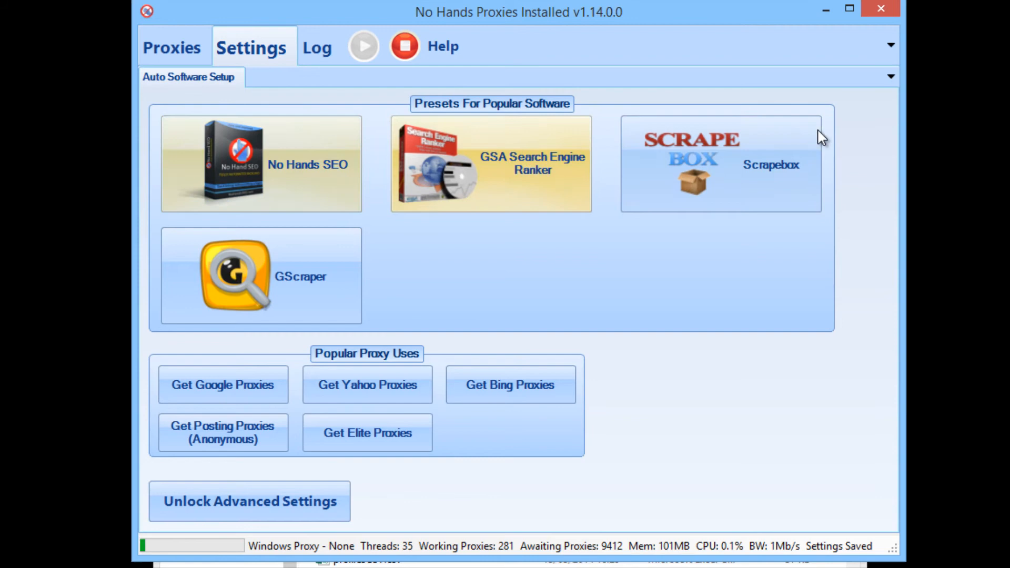